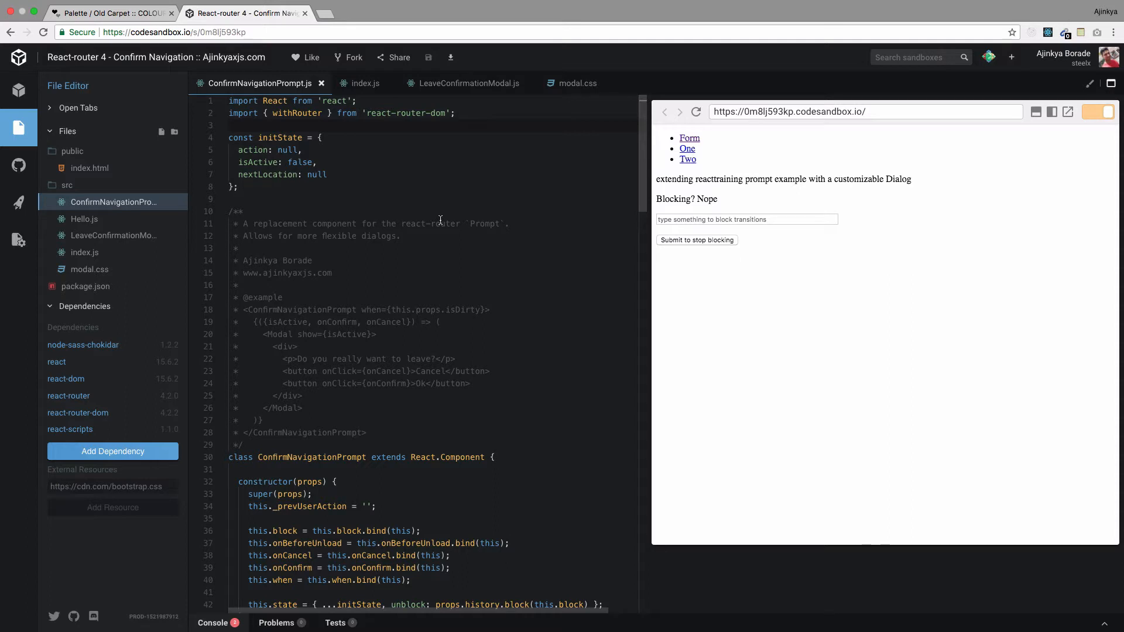
mouse_move(320, 418)
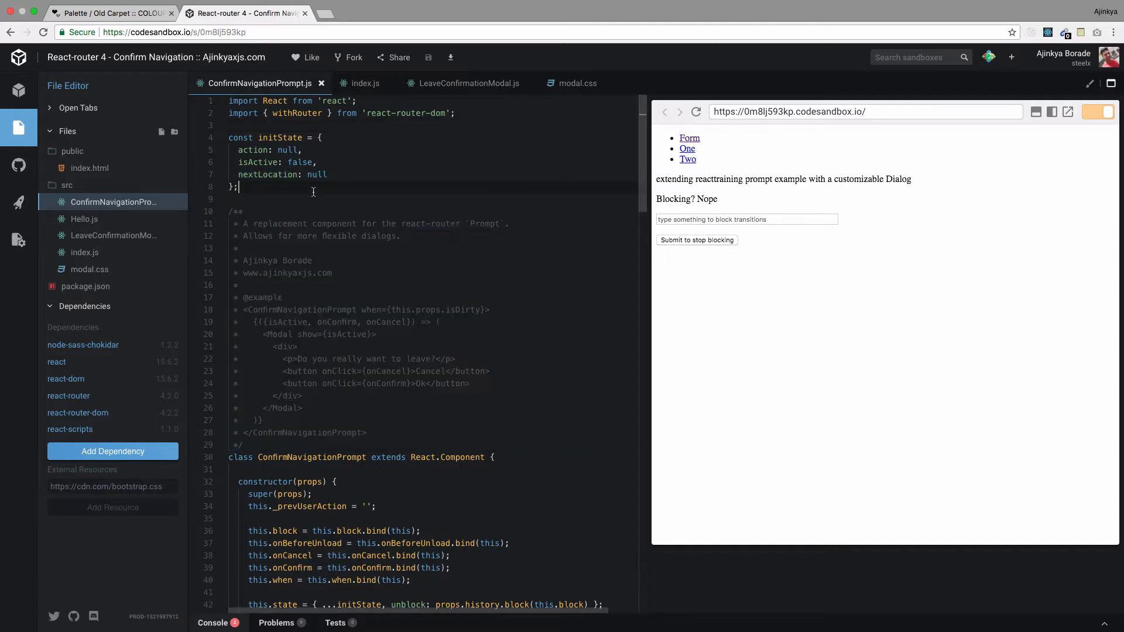
Review the component files, including LeaveConfirmationModal.js, then open modal.css to see the #overlay rules
click(365, 83)
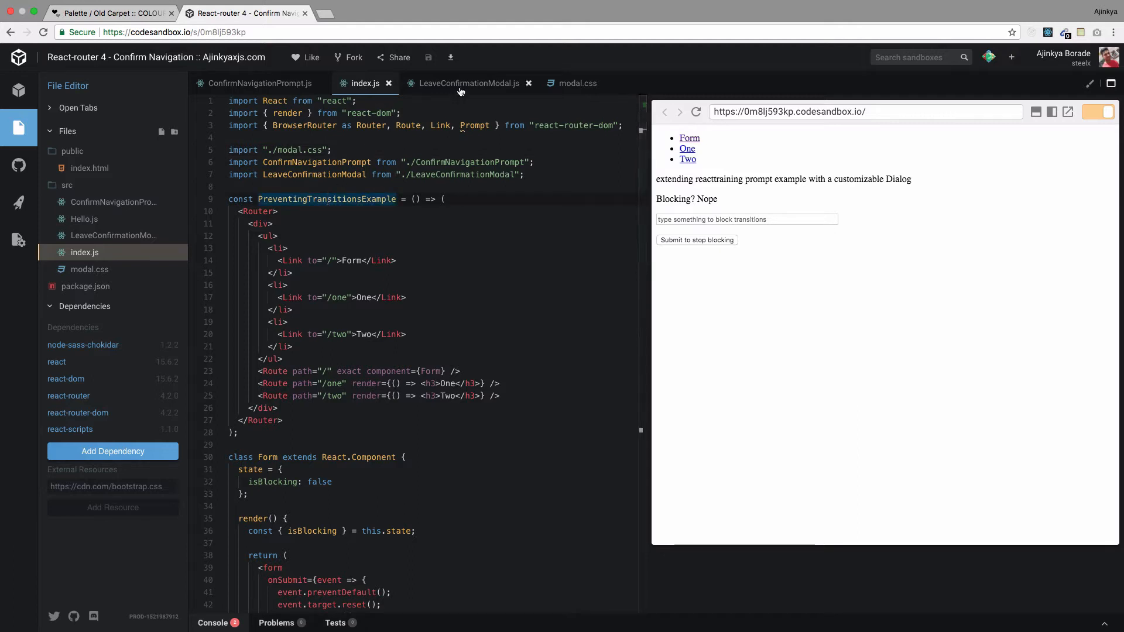
click(463, 83)
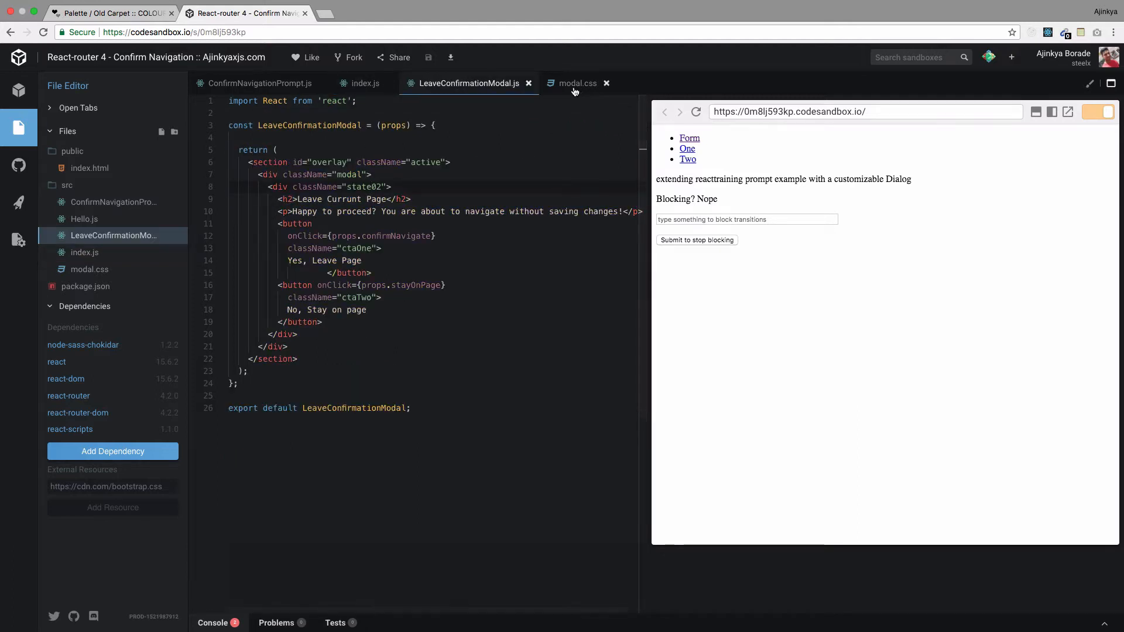
click(577, 83)
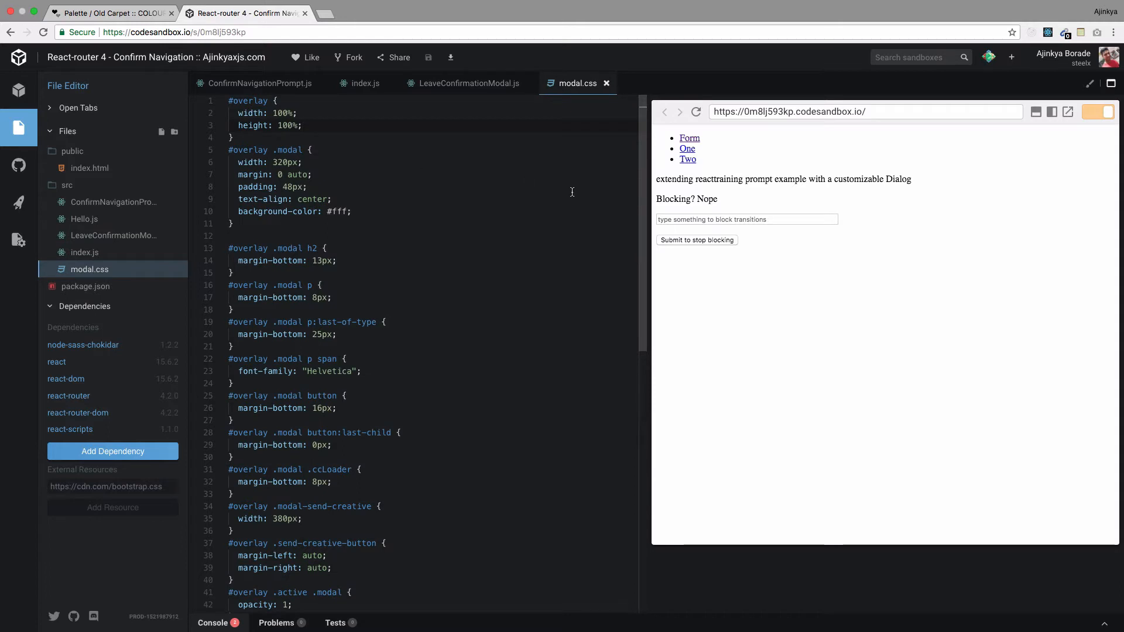
mouse_move(701, 151)
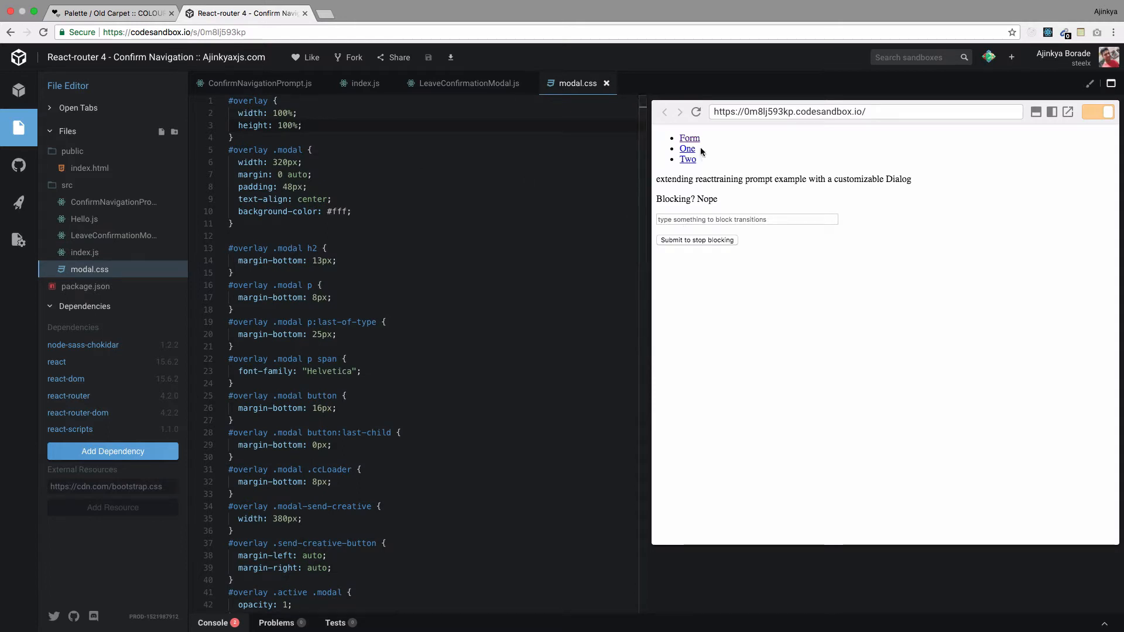
mouse_move(701, 230)
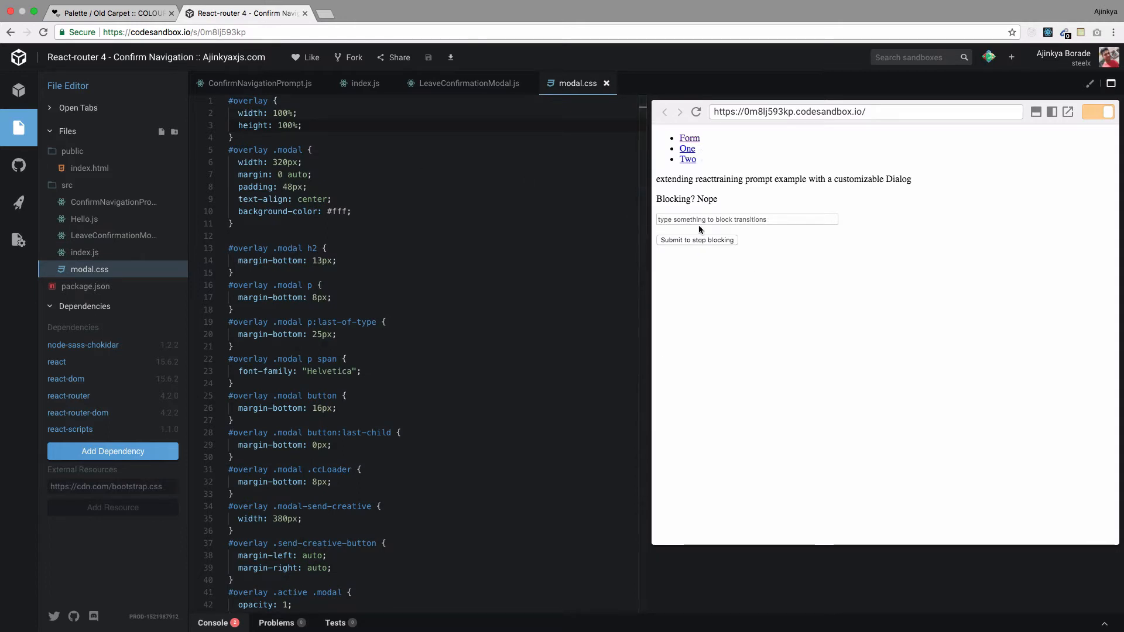
Enter 123 in the preview's blocking field and follow the Two link to raise the leave dialog
click(745, 220)
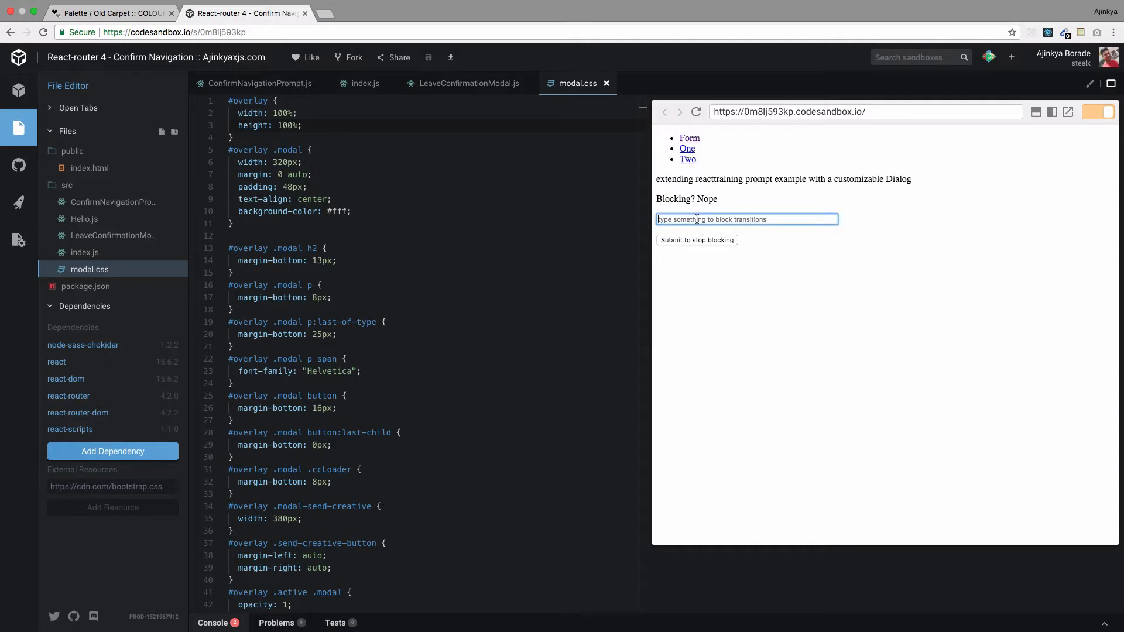
text(123)
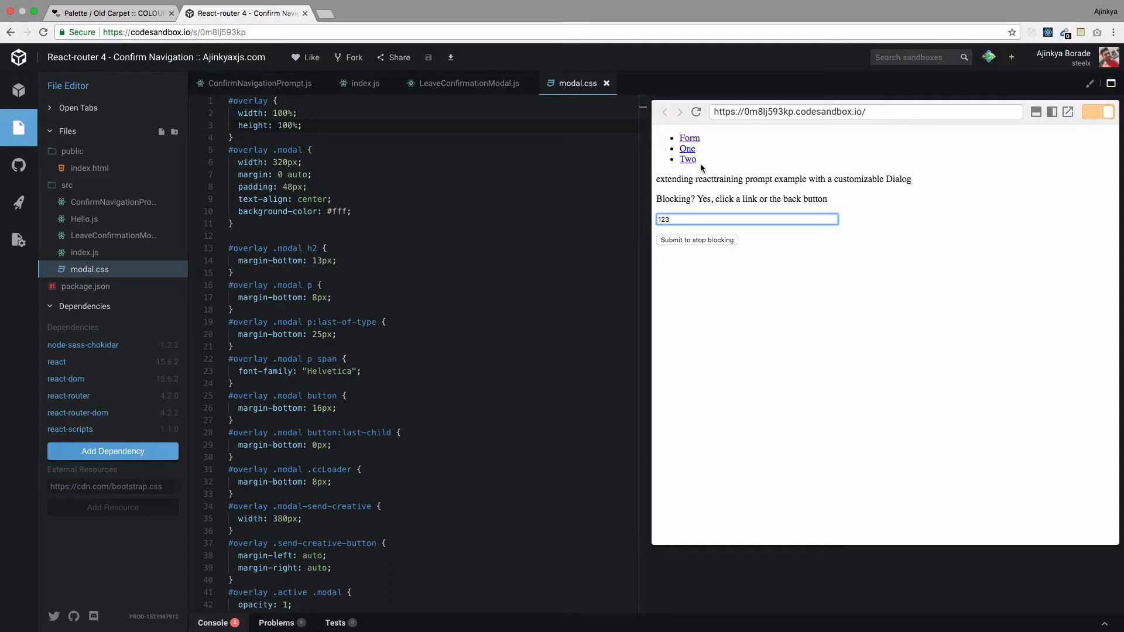
mouse_move(687, 159)
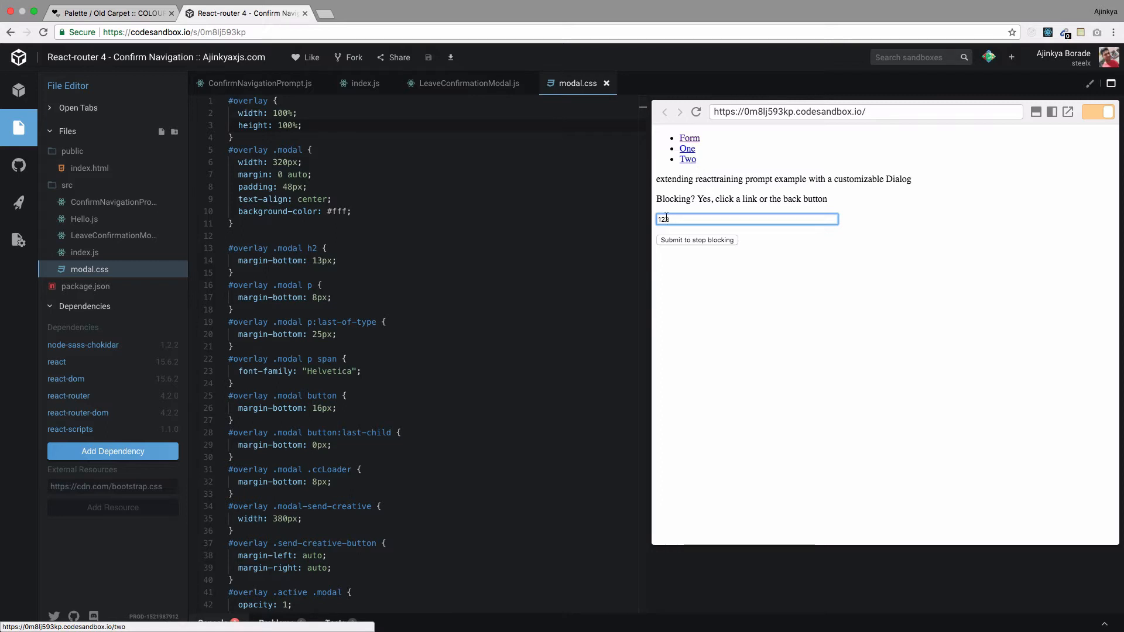
text(3)
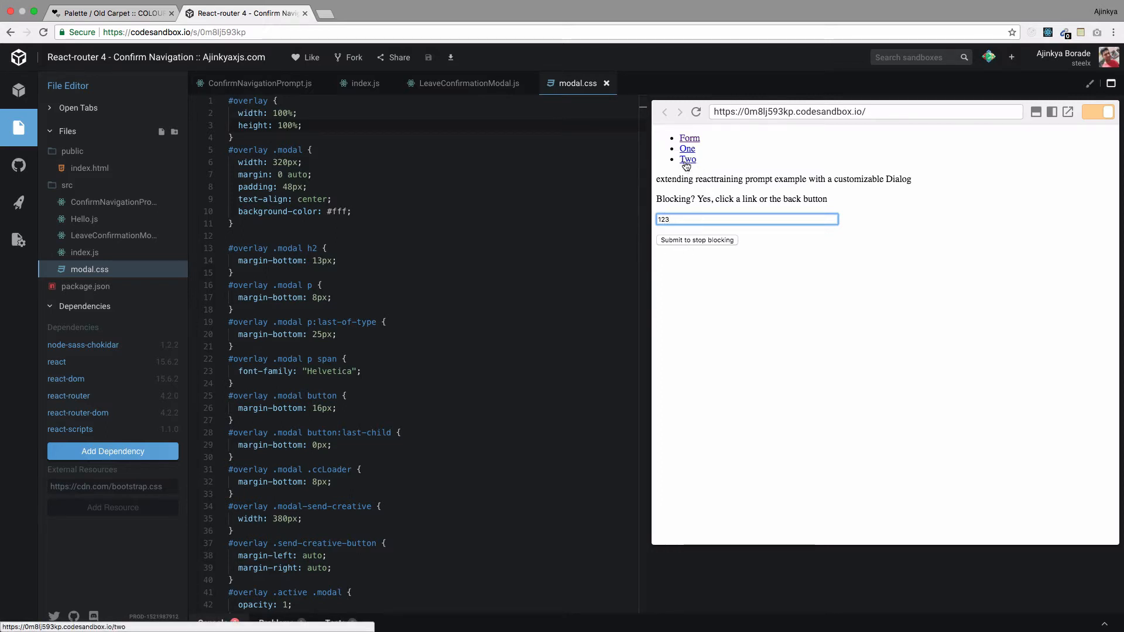
click(687, 160)
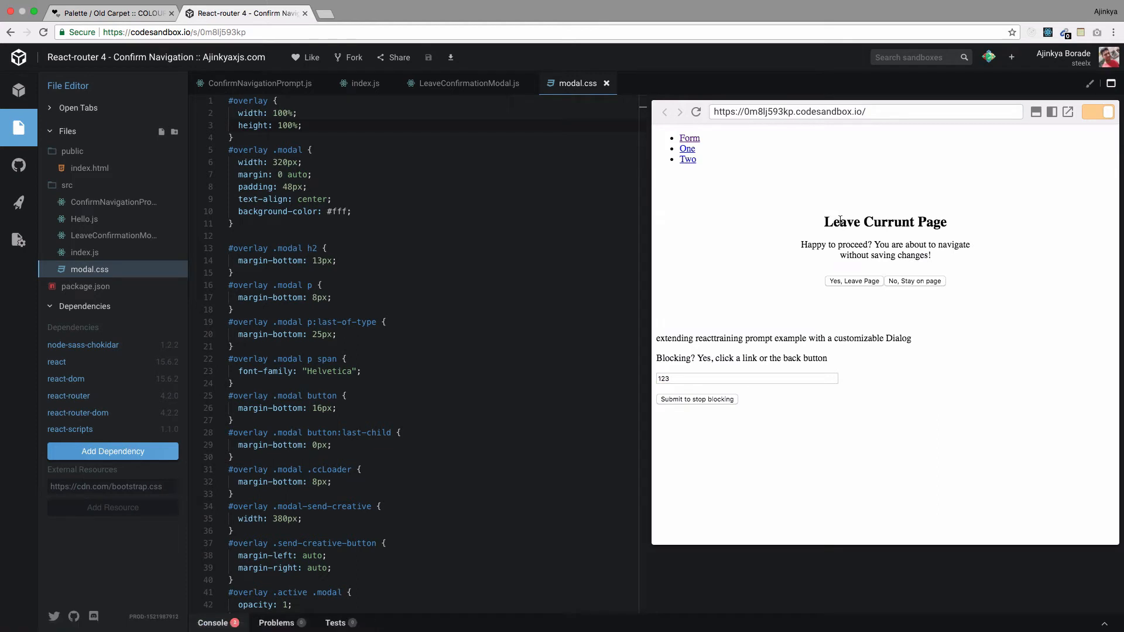
mouse_move(843, 242)
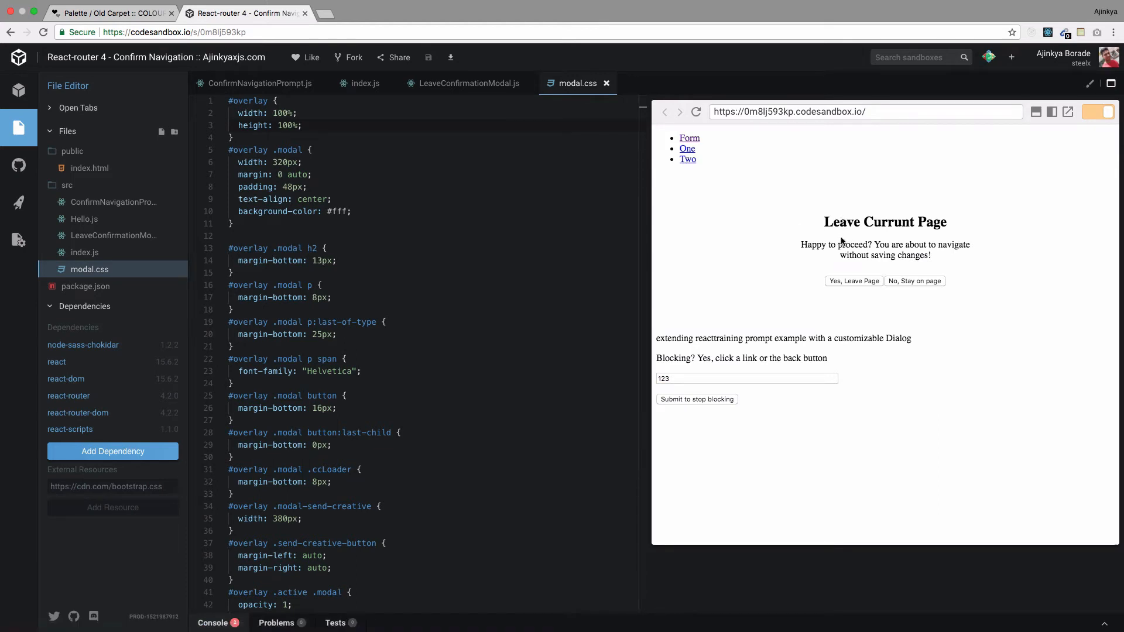
mouse_move(805, 228)
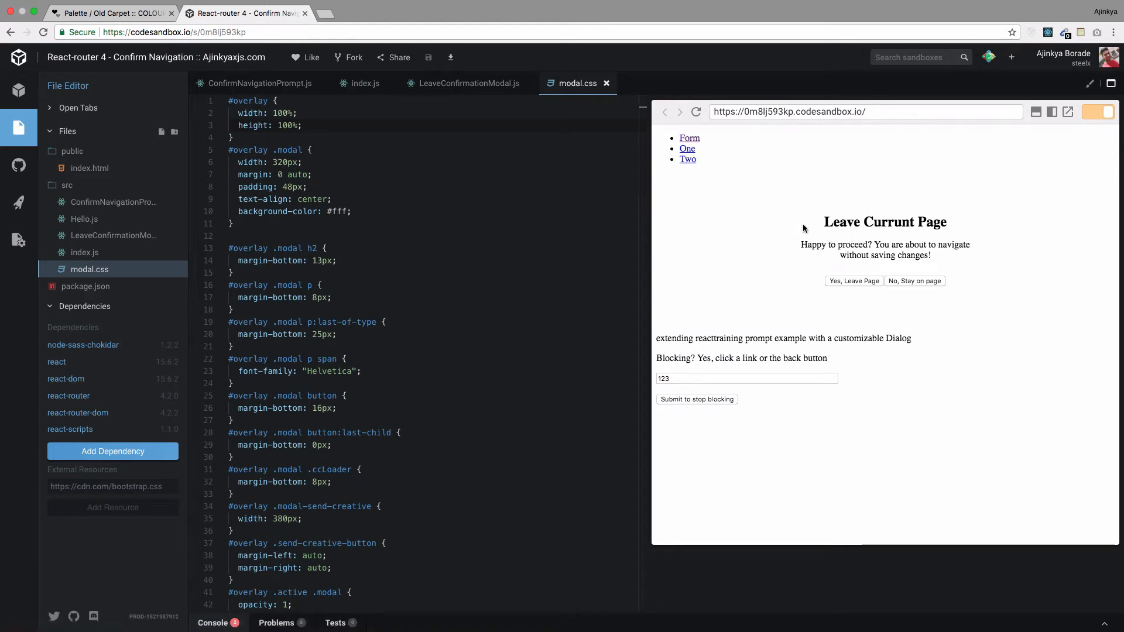
mouse_move(851, 281)
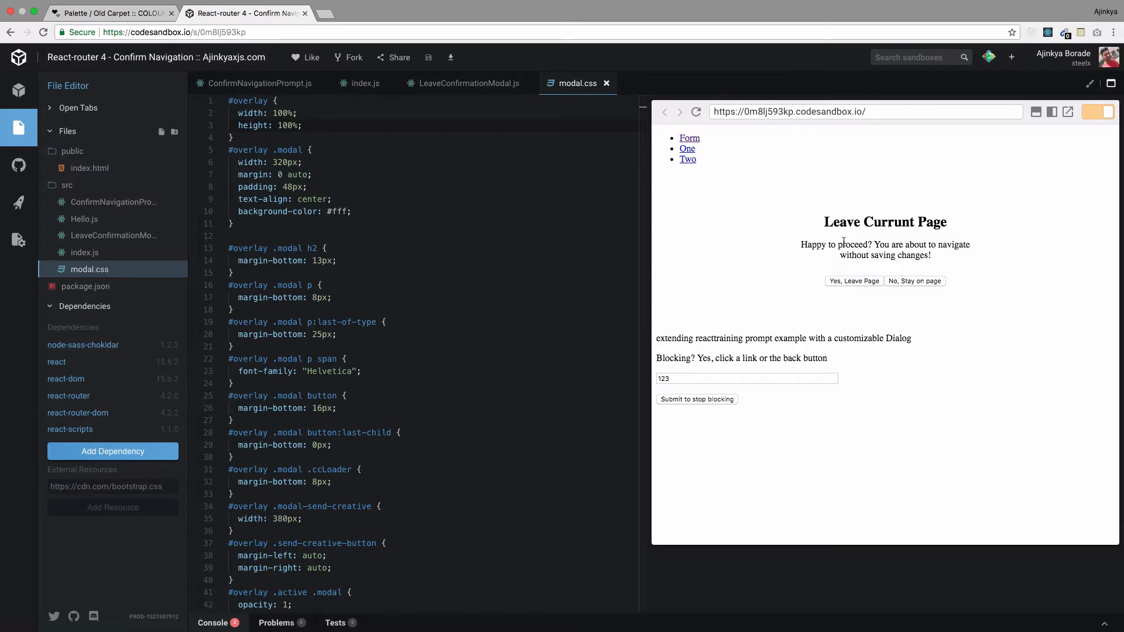
mouse_move(869, 289)
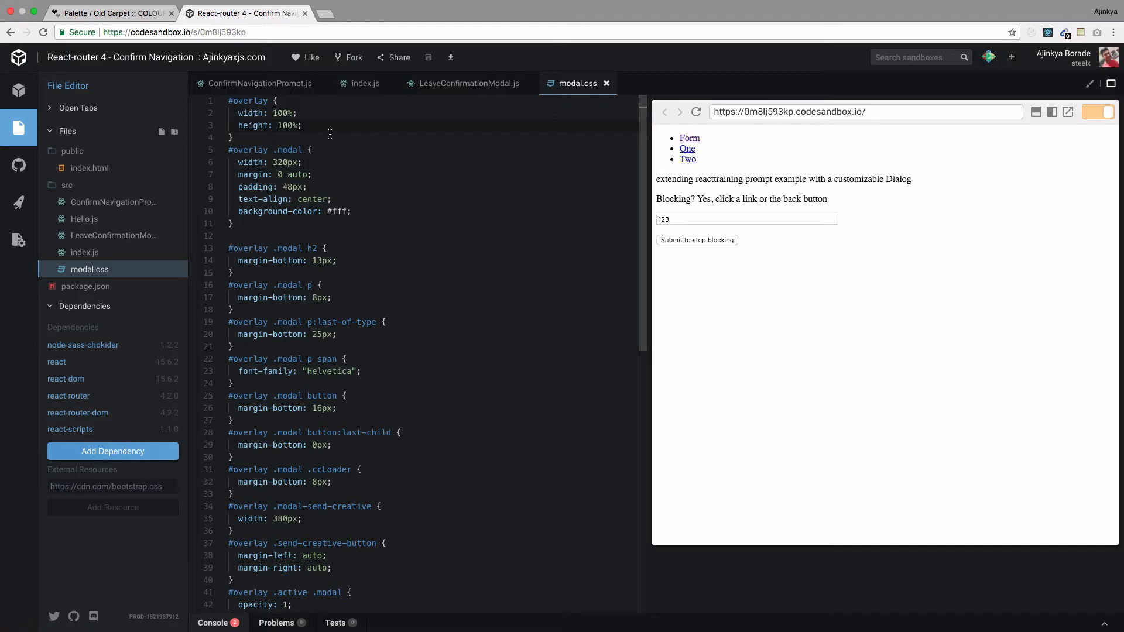
mouse_move(272, 118)
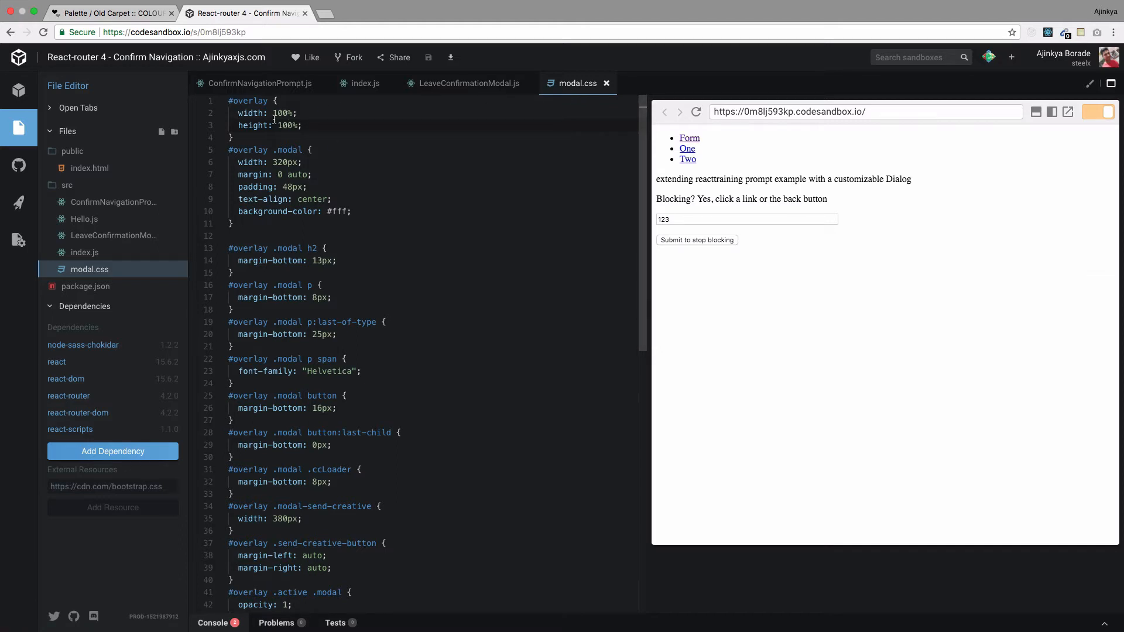
Select #overlay in modal.css and inspect the overlay section markup in LeaveConfirmationModal.js
double_click(247, 100)
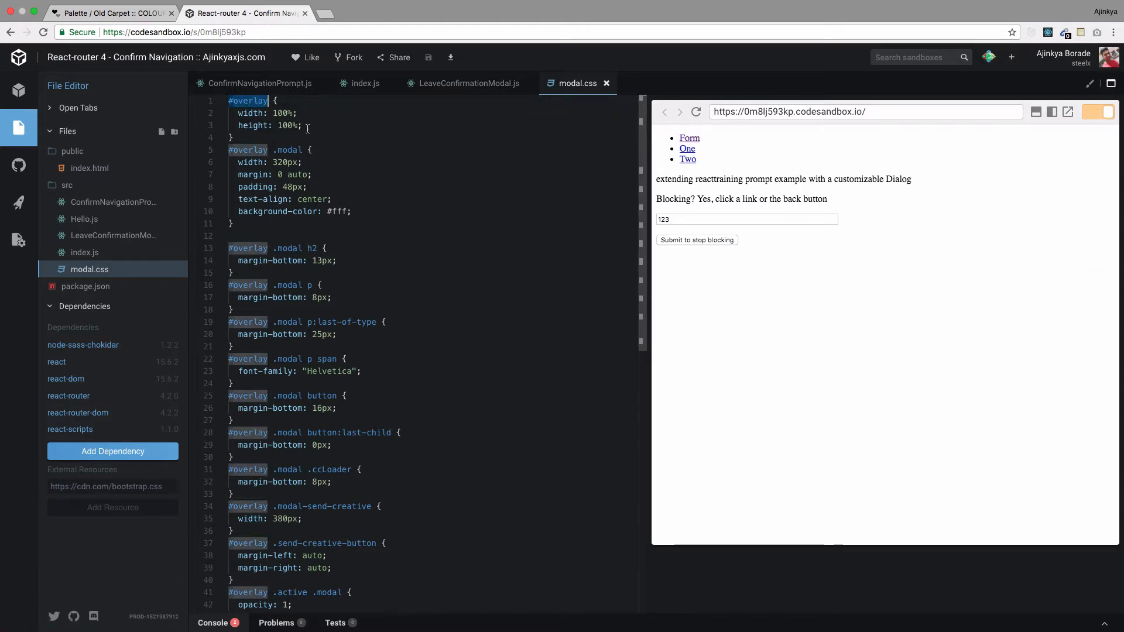
mouse_move(469, 94)
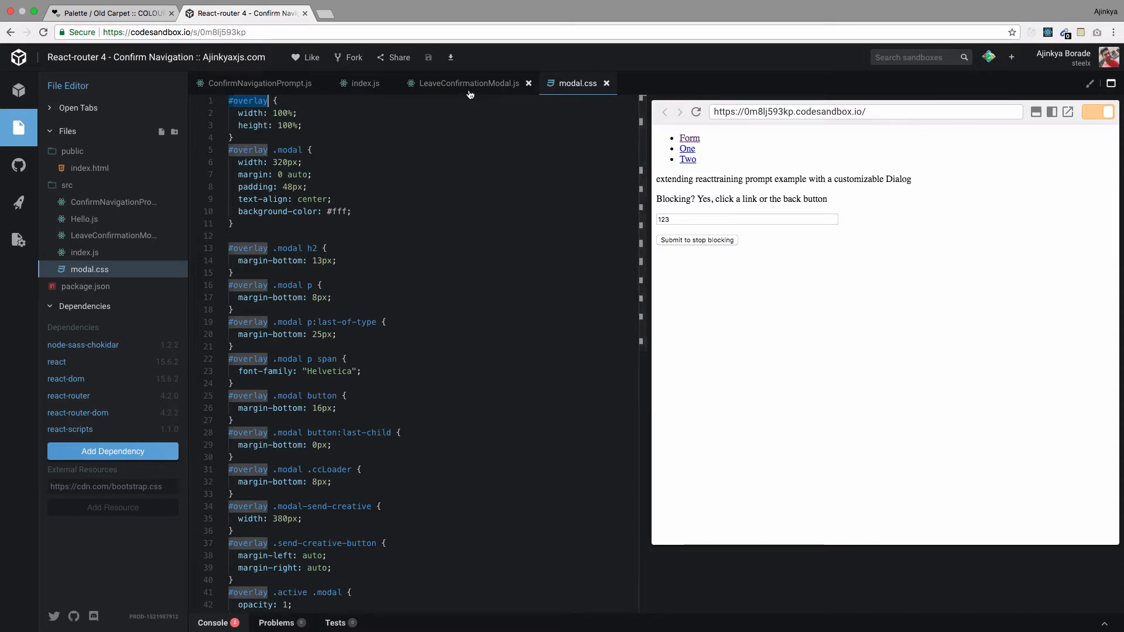
click(466, 83)
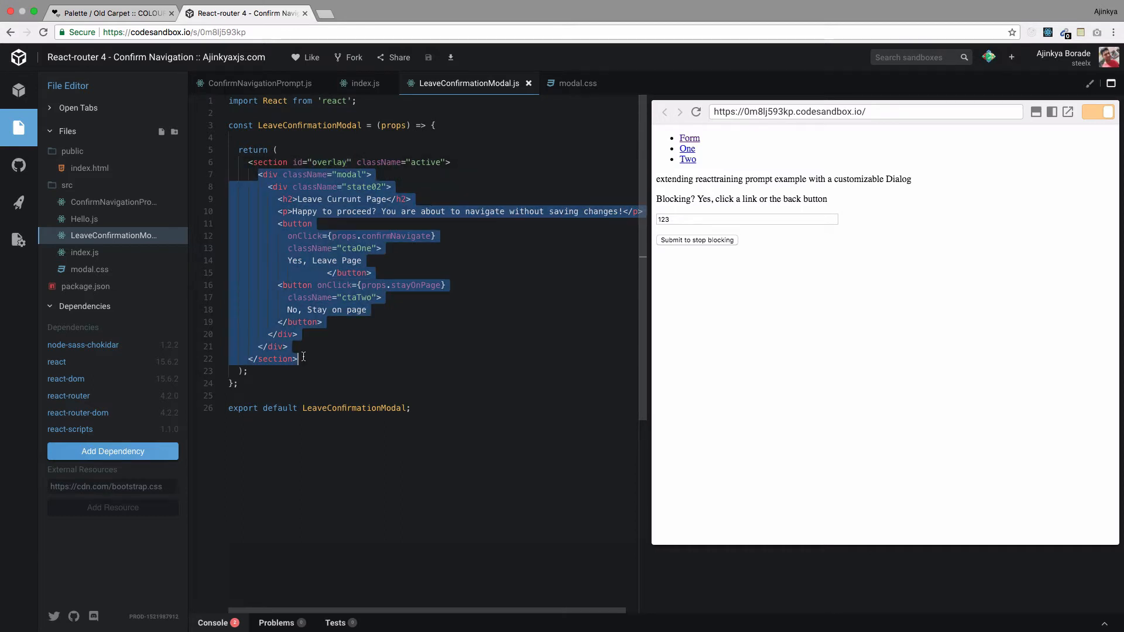
click(287, 346)
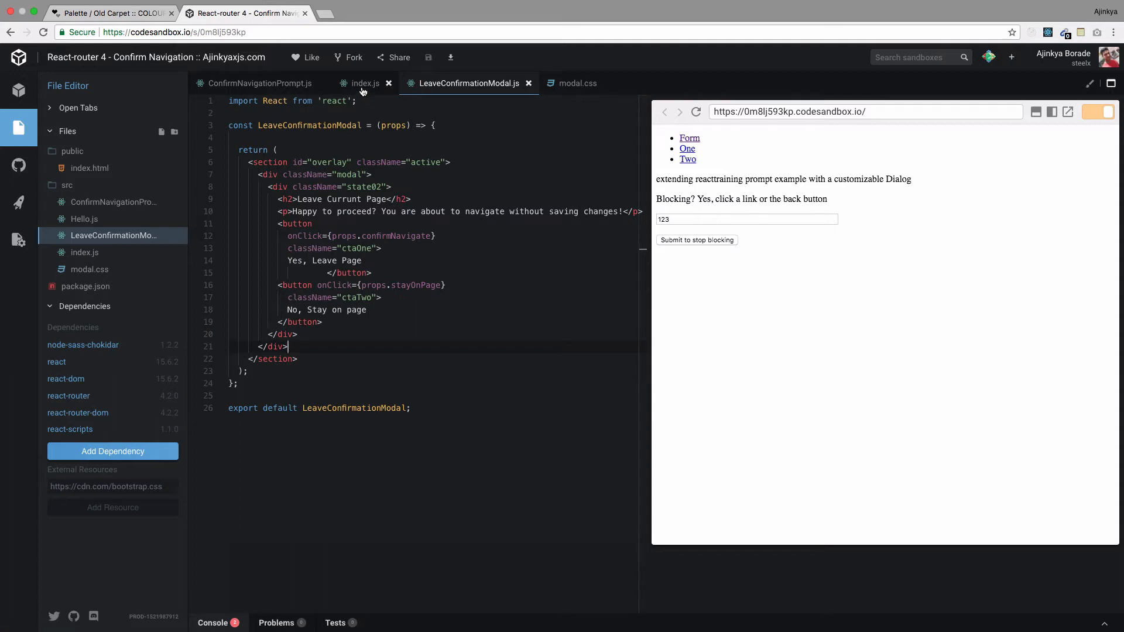
Give #overlay position: absolute and z-index: 99, then re-trigger the leave dialog via Two
click(577, 83)
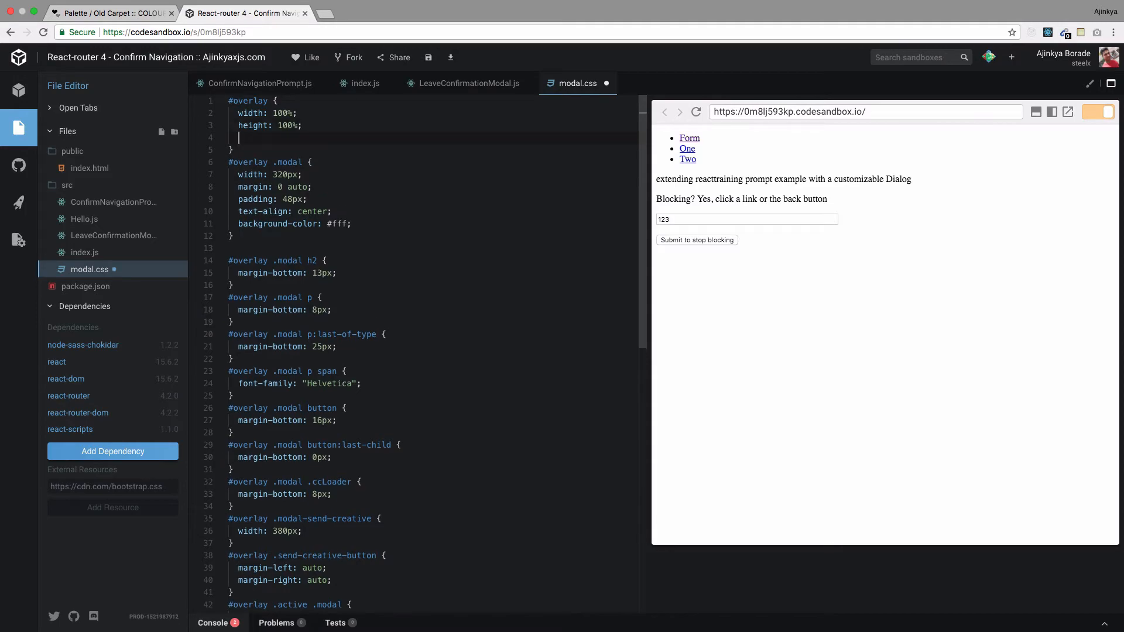
text(p)
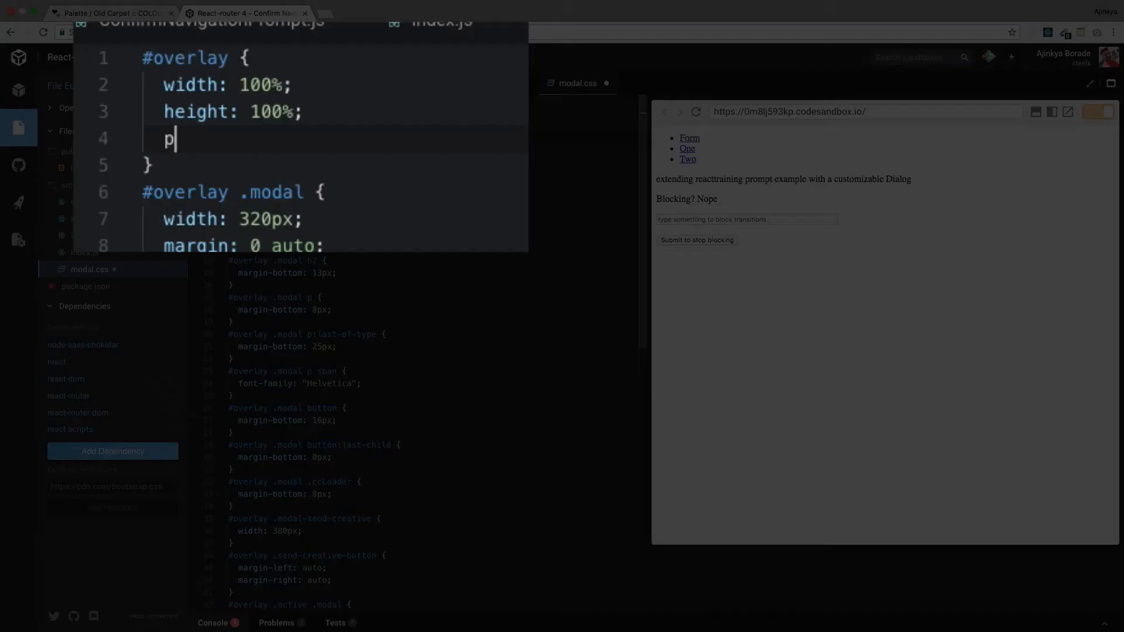
text(osition:)
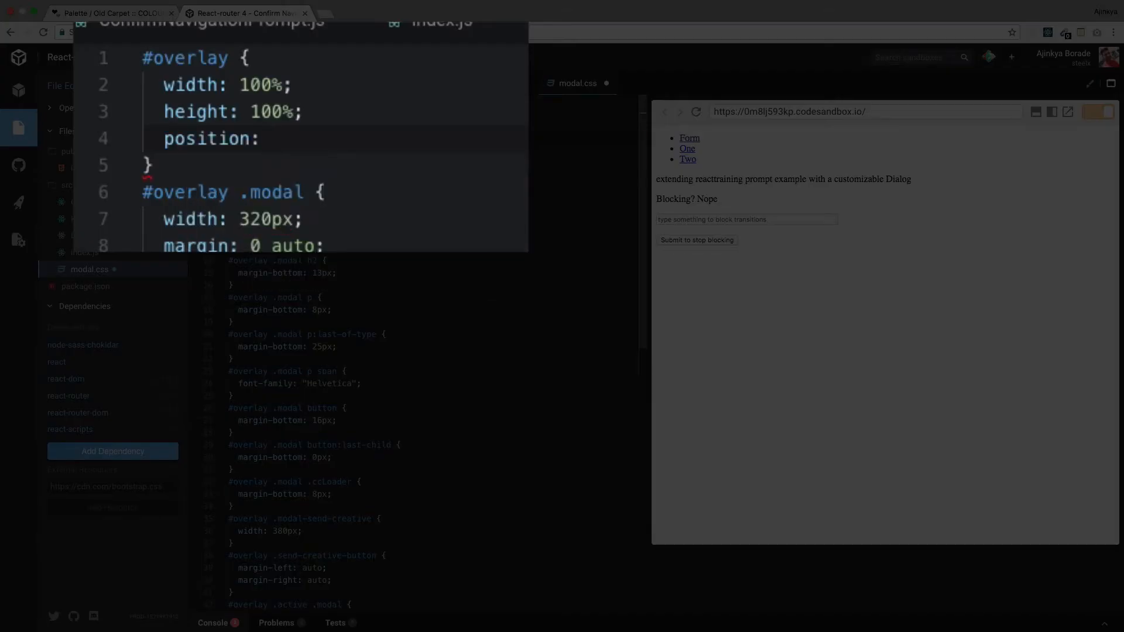
text(absolute;)
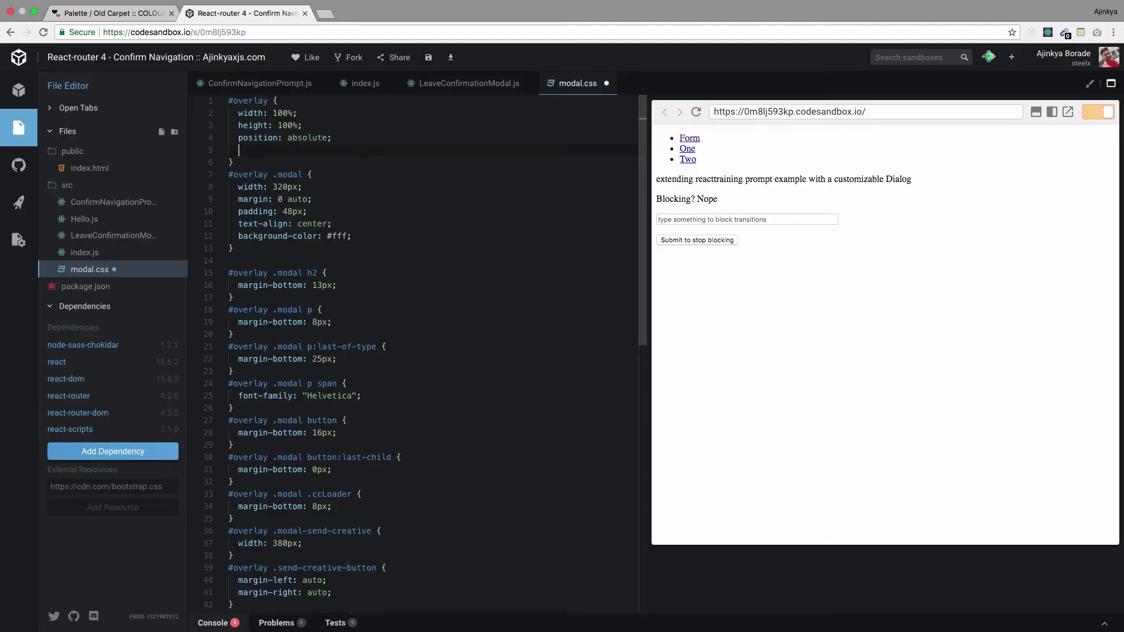
text(z-index:)
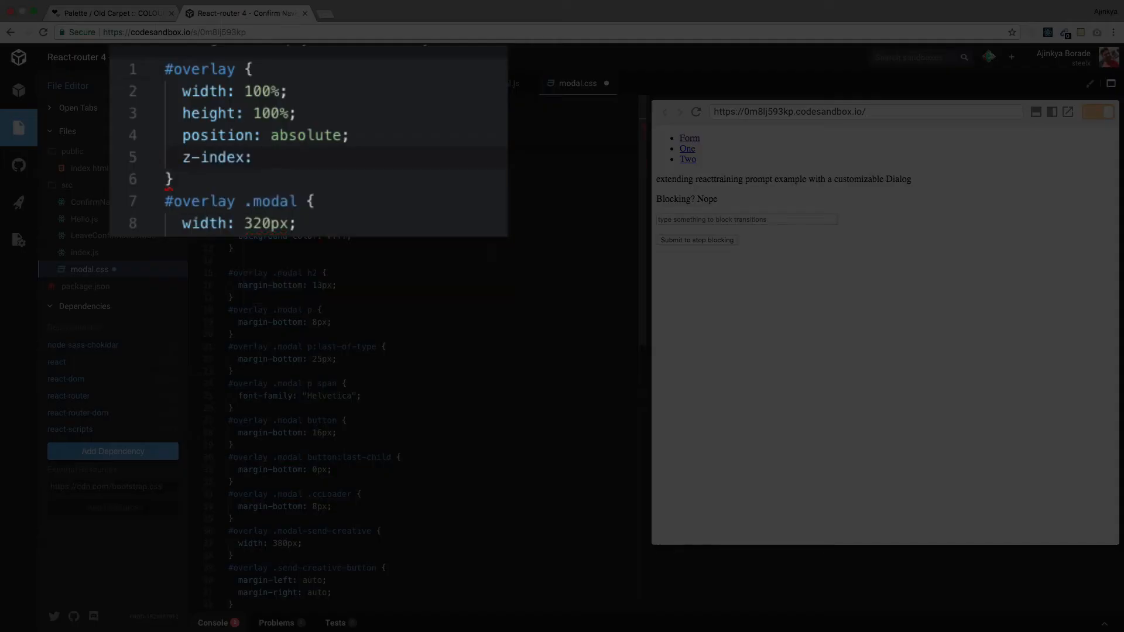
text(99;)
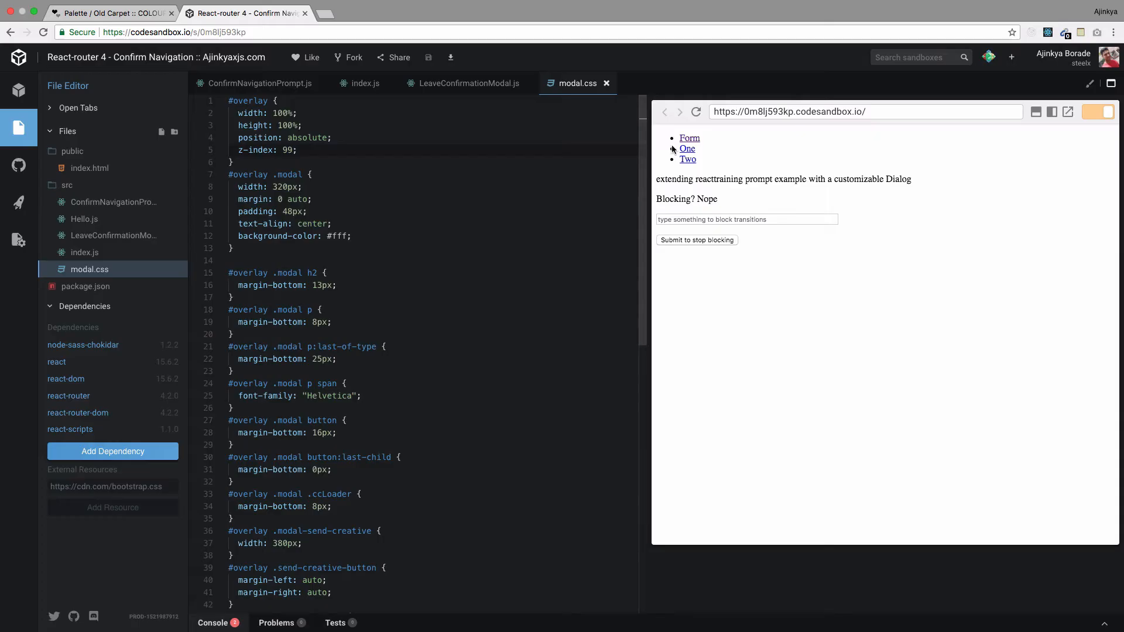
click(694, 111)
text(11)
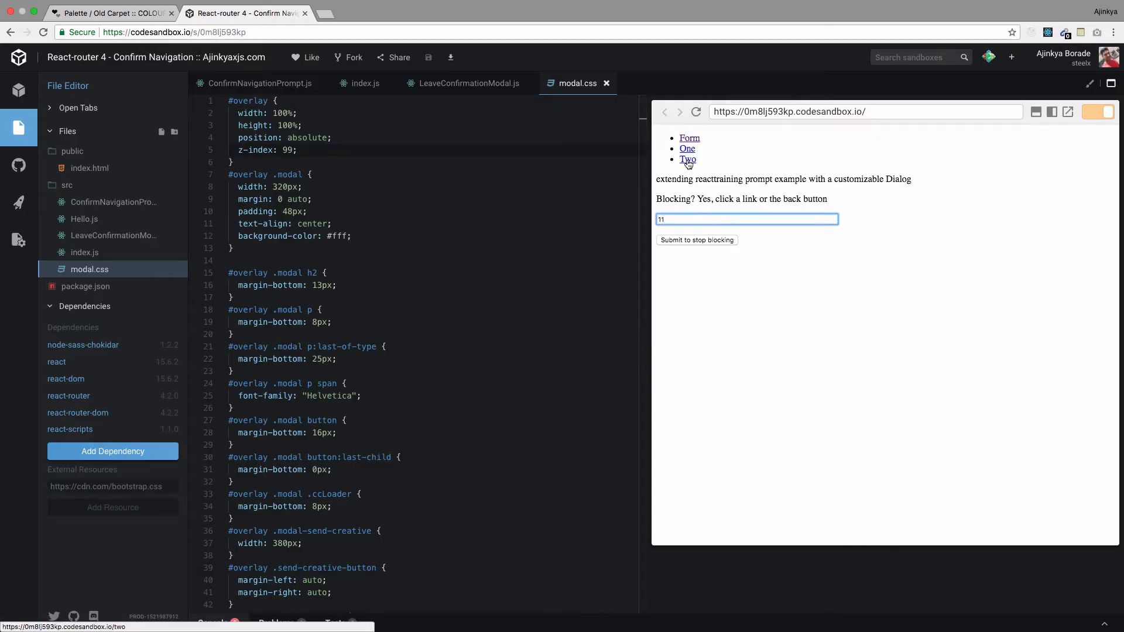
click(687, 159)
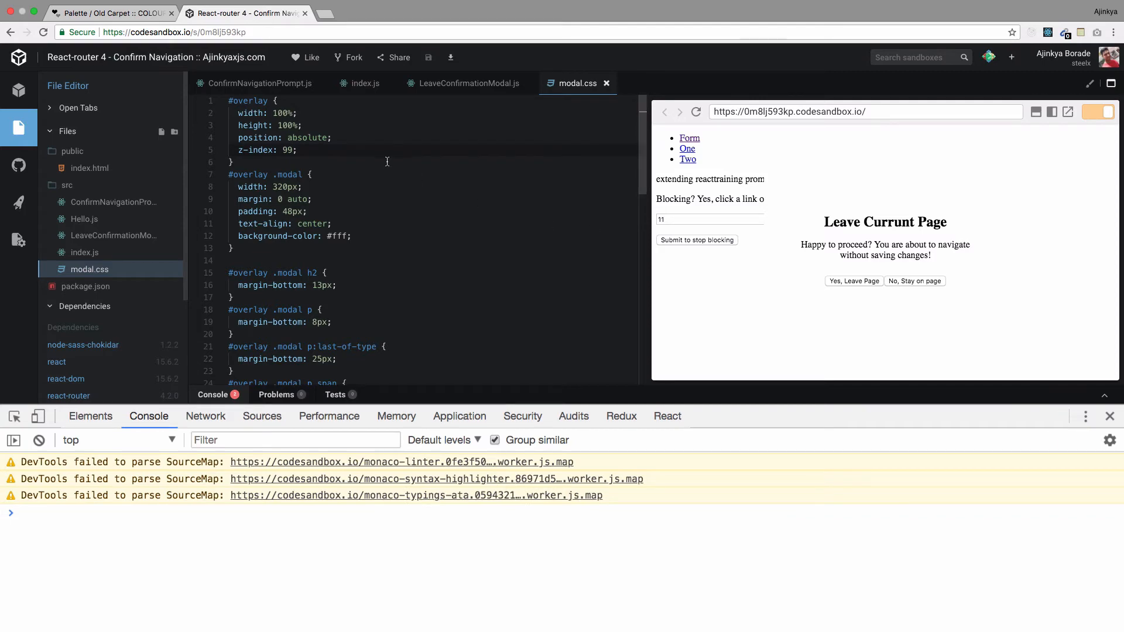
Add background: rgba(255, 255, 0, 0.5) to the #overlay rule using autocomplete
text(background)
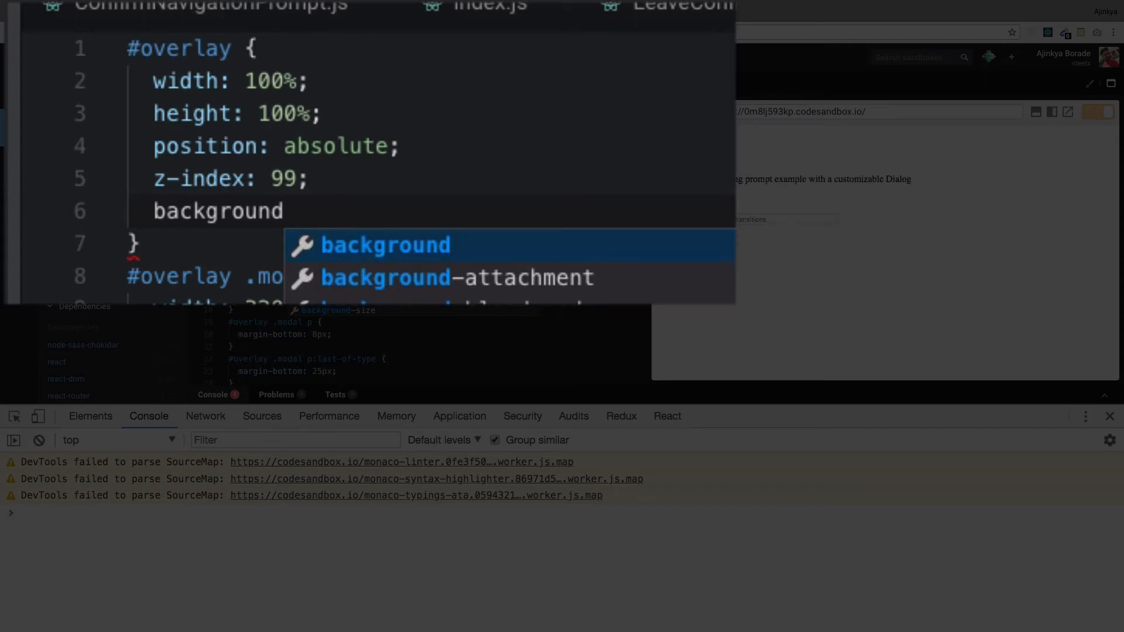
text(: rgba(red, green, blue, alpha)
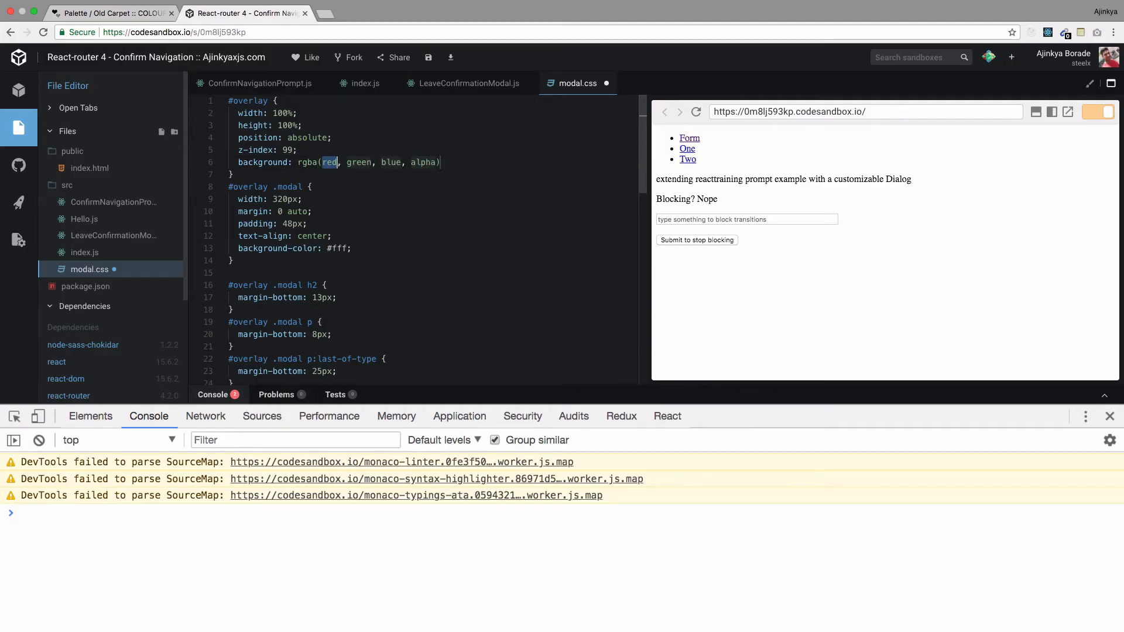
text(255)
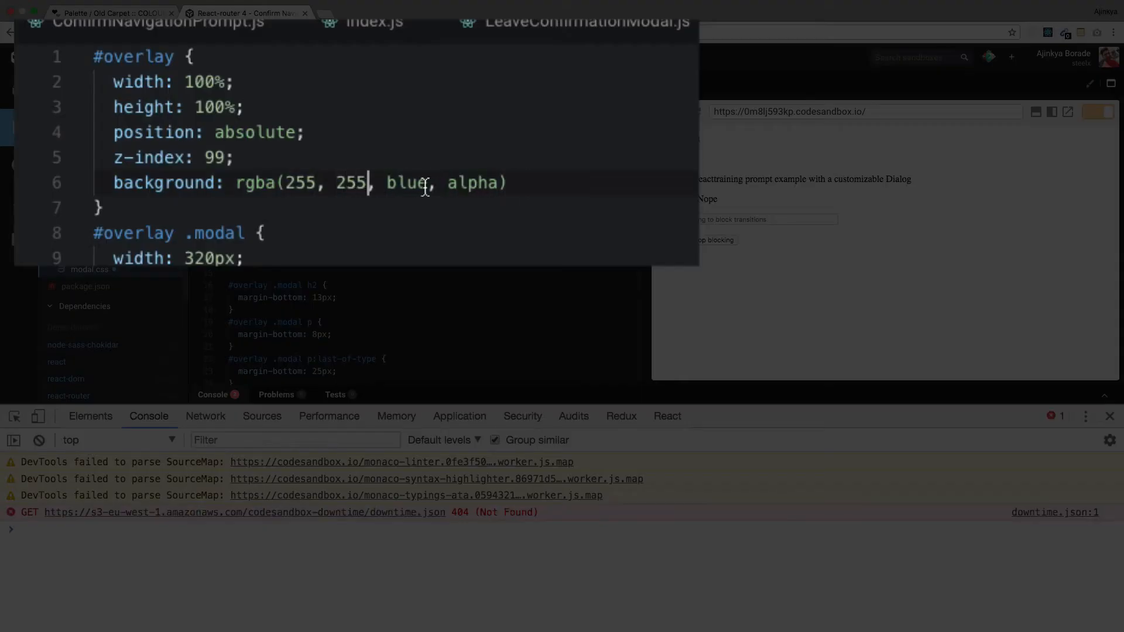
text(0)
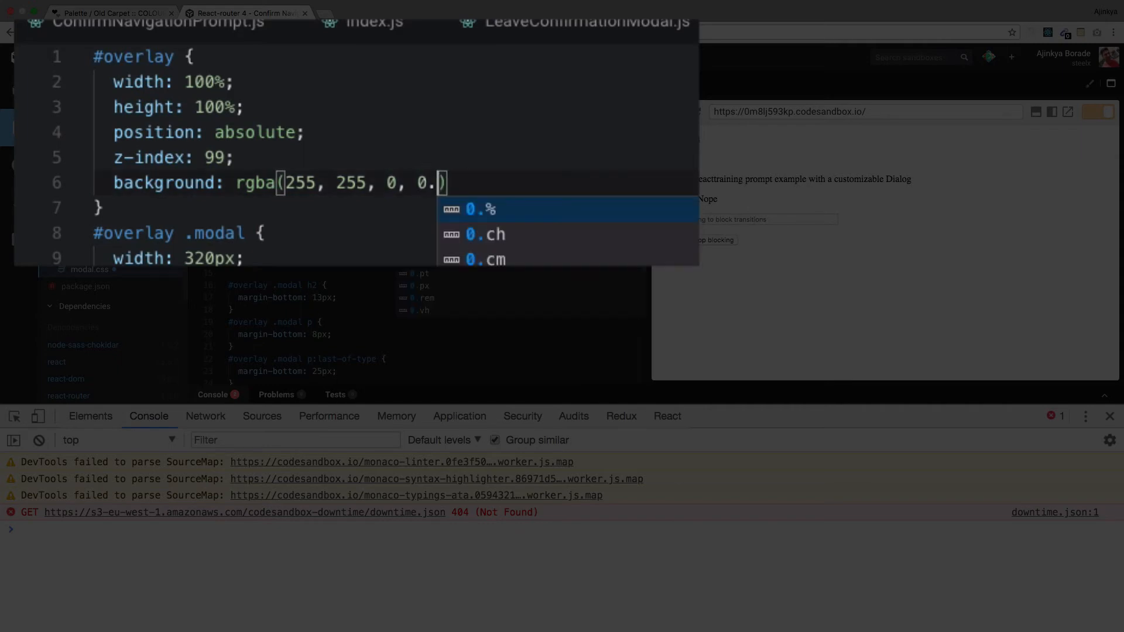
text(5);)
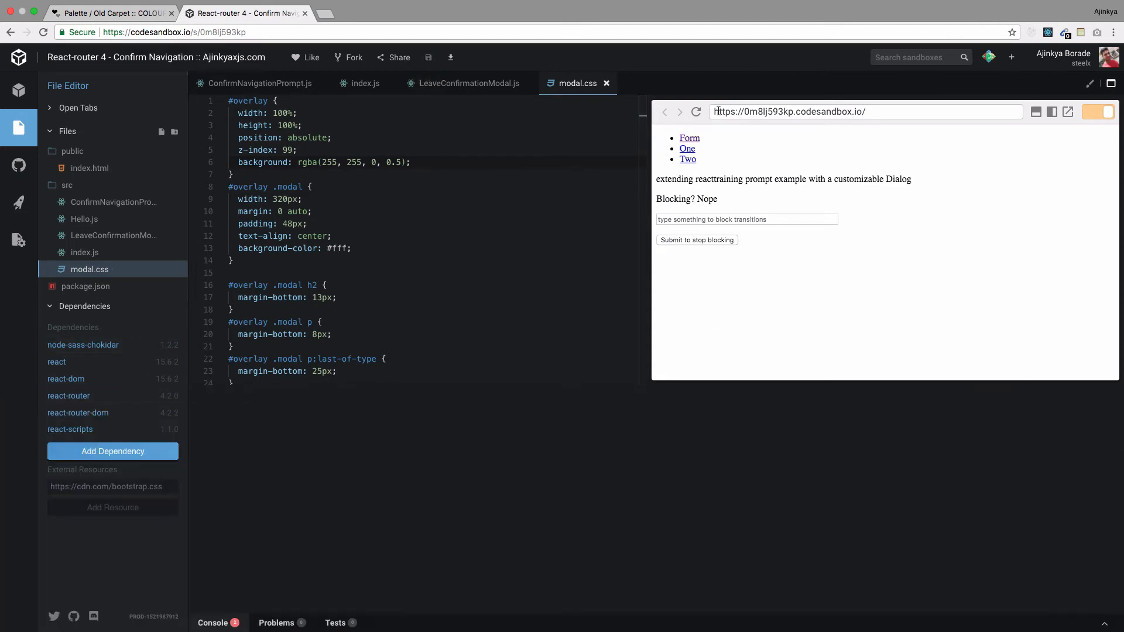
Follow the Two link again to show the dialog over the yellow band, then open DevTools
scroll(down, 3)
text(1)
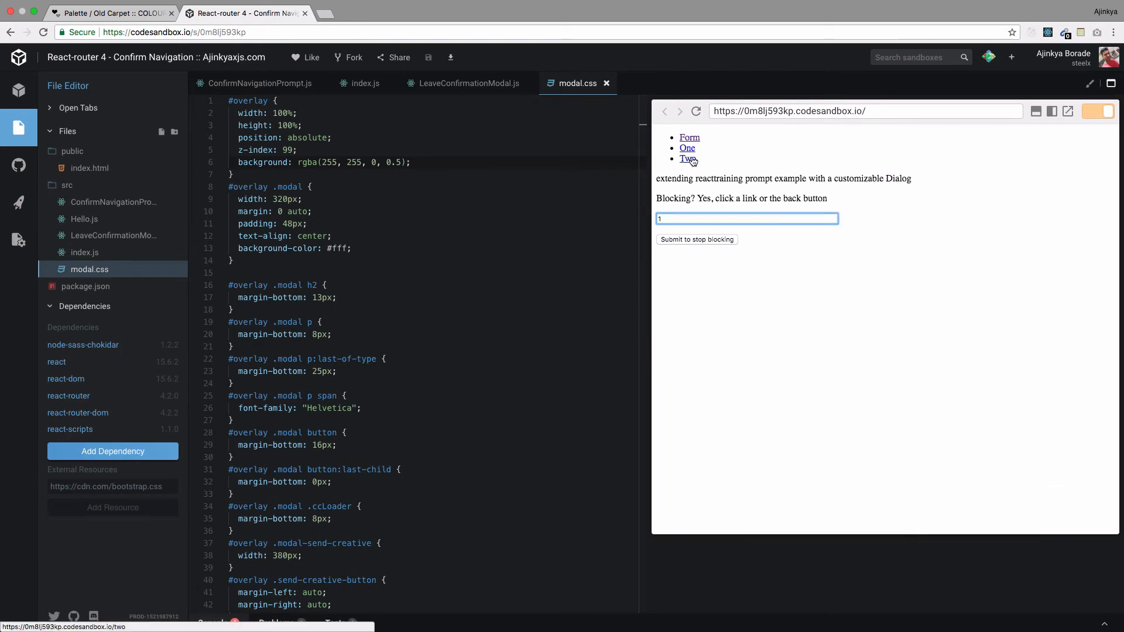
click(686, 158)
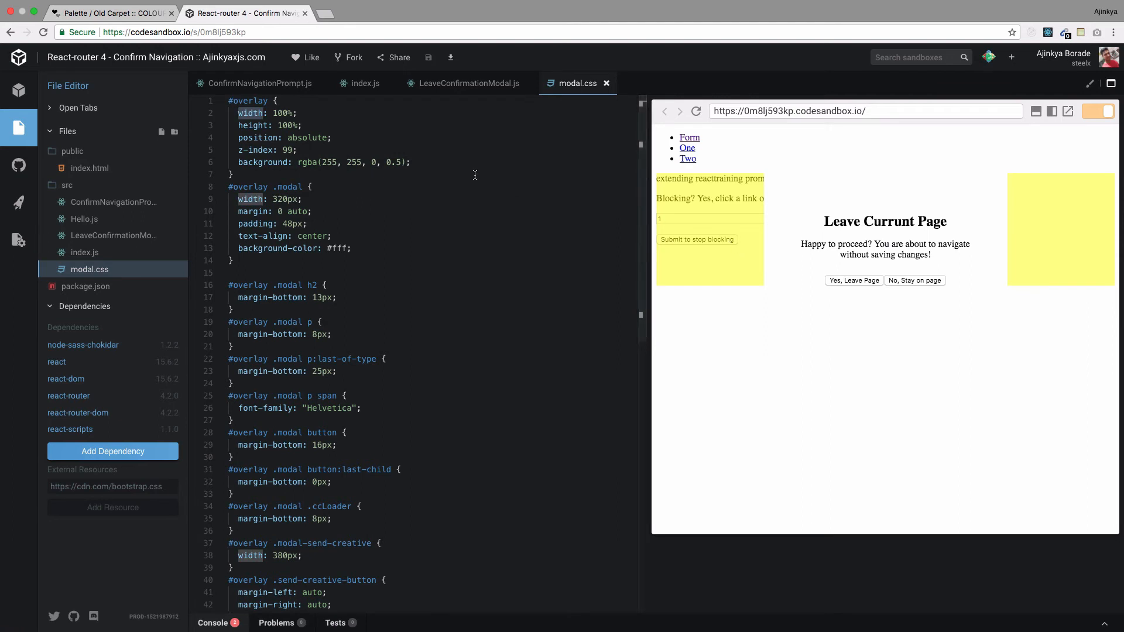
click(304, 125)
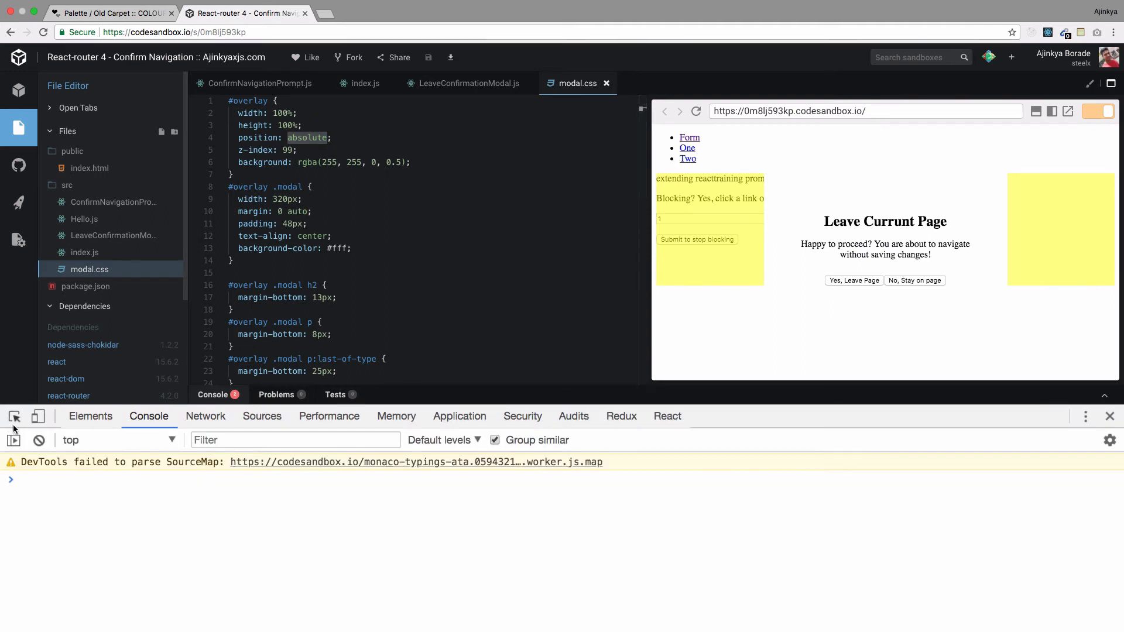
Pick section#overlay with the DevTools element picker to review its applied styles
click(90, 415)
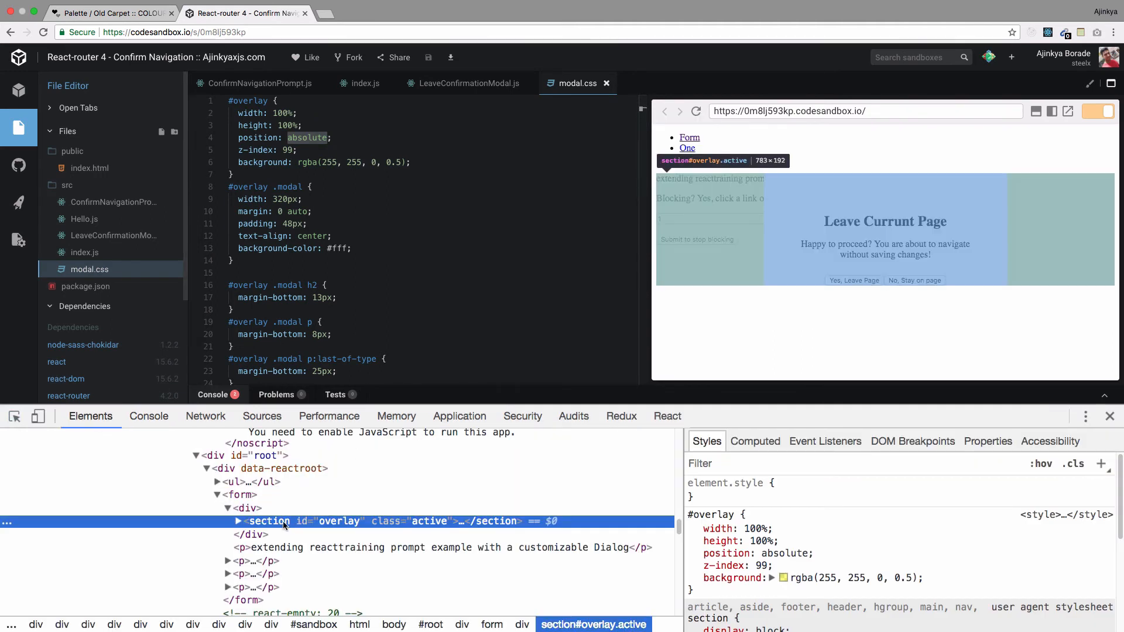
click(249, 508)
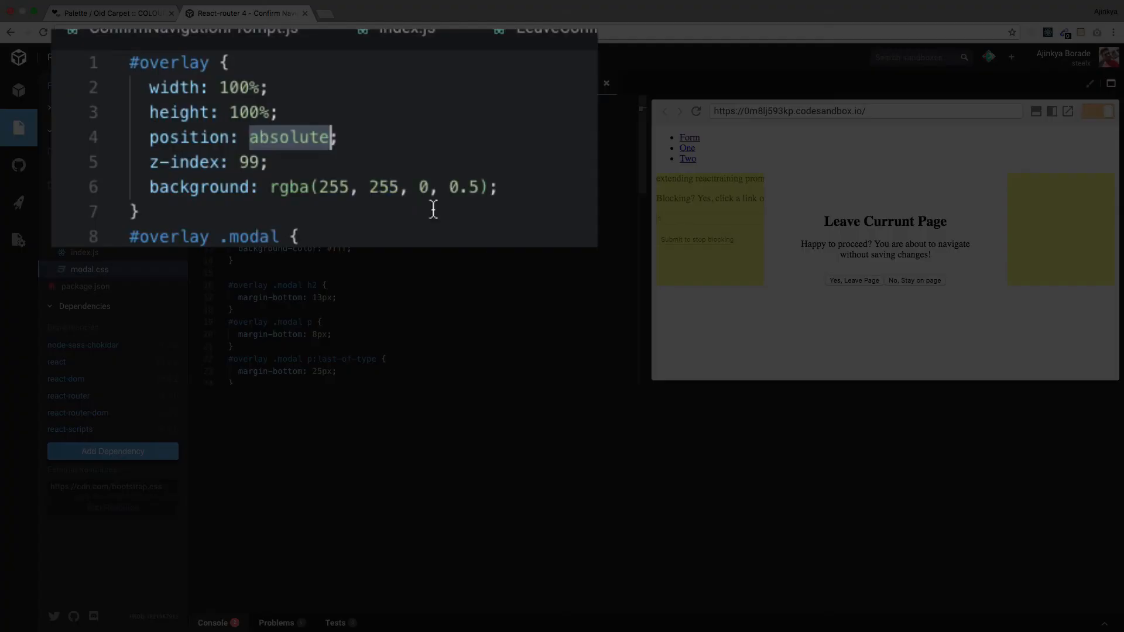
Switch #overlay from absolute to fixed positioning, reload the preview and re-enter blocking text
scroll(down, 3)
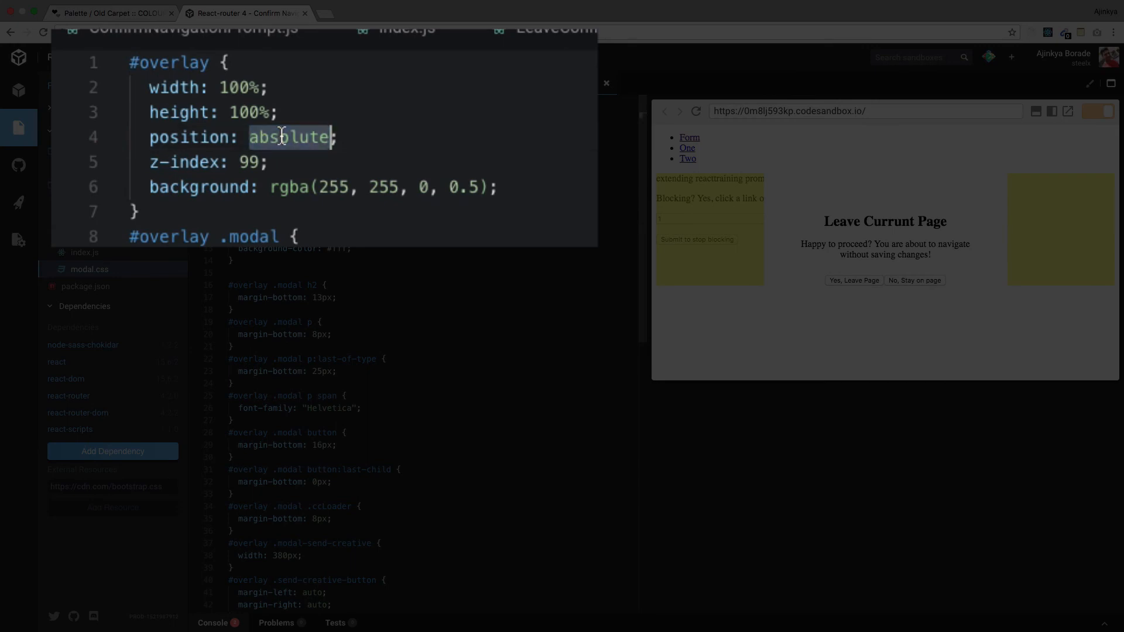
text(fixed)
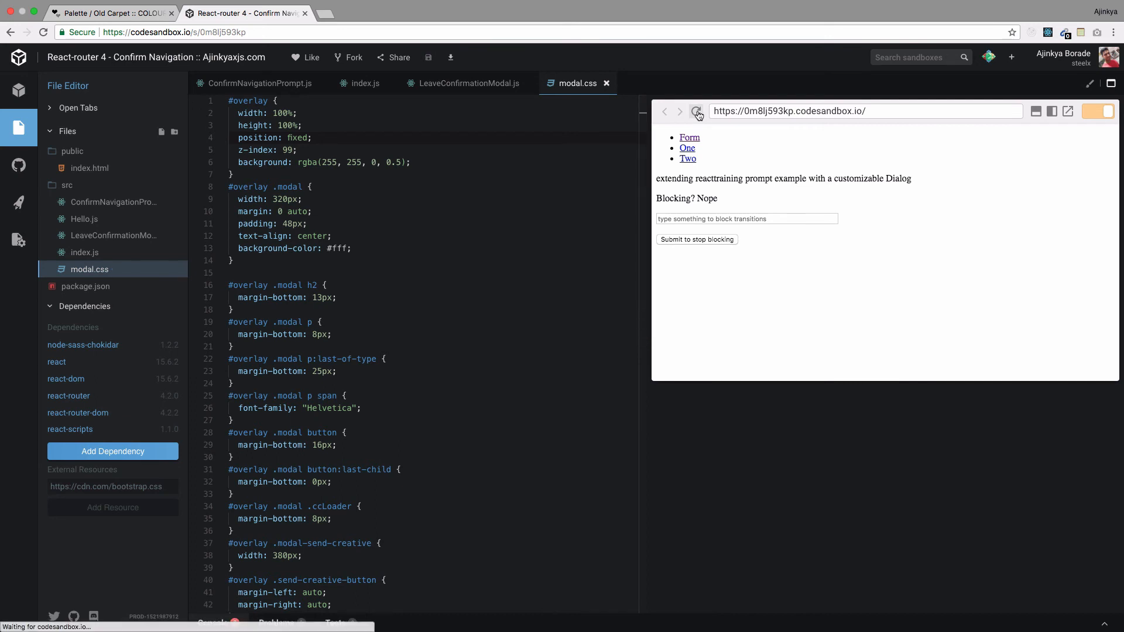
click(695, 111)
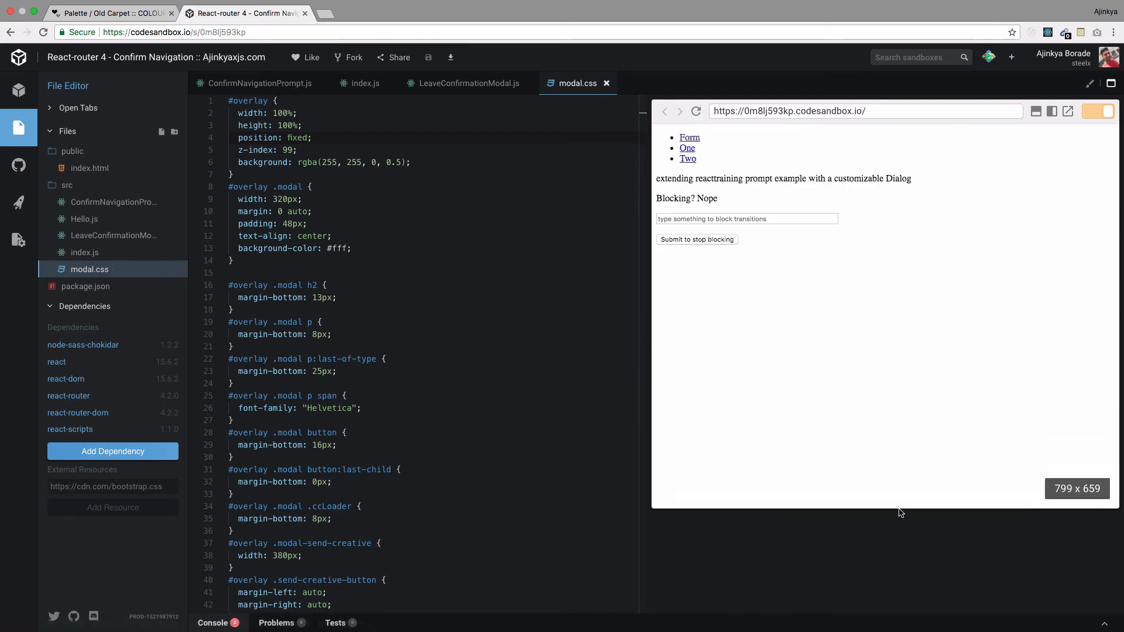
text(11)
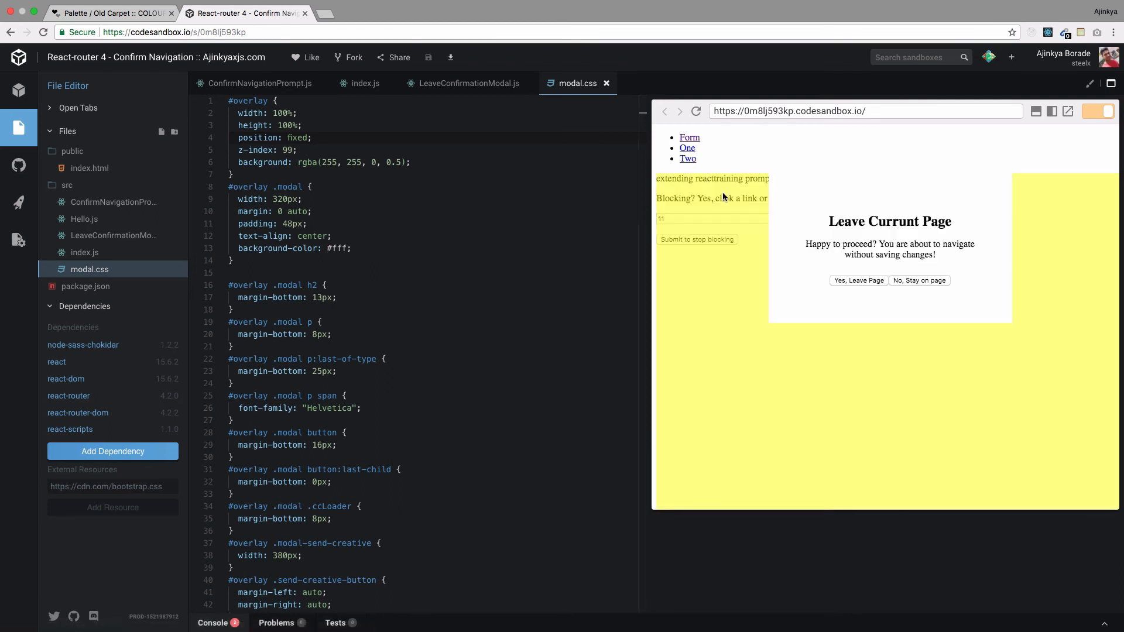
mouse_move(713, 168)
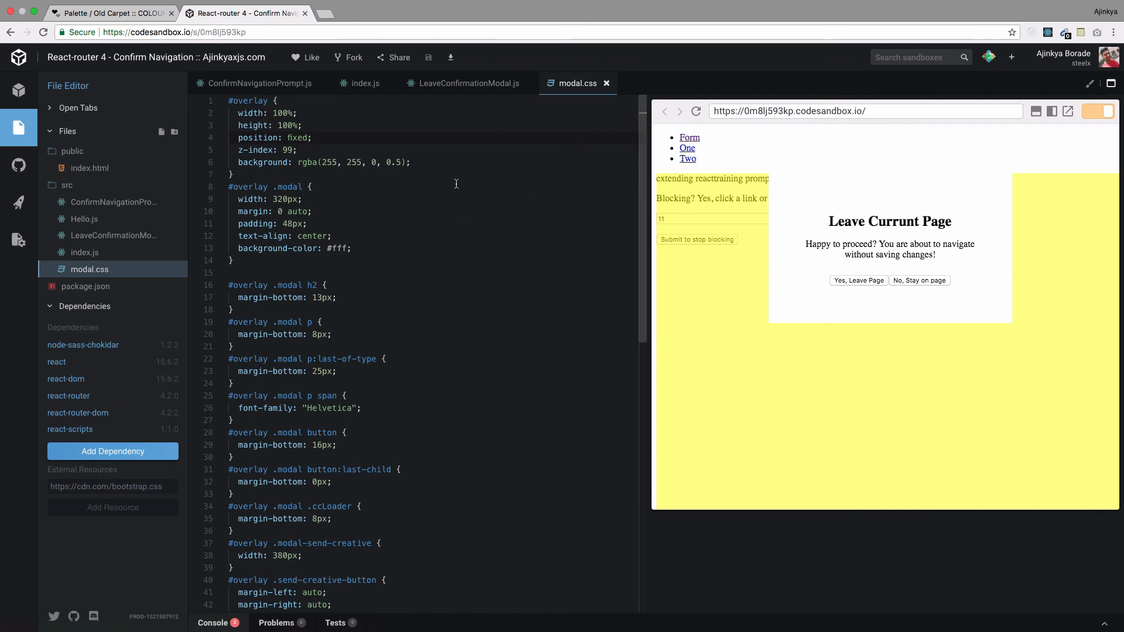
mouse_move(442, 166)
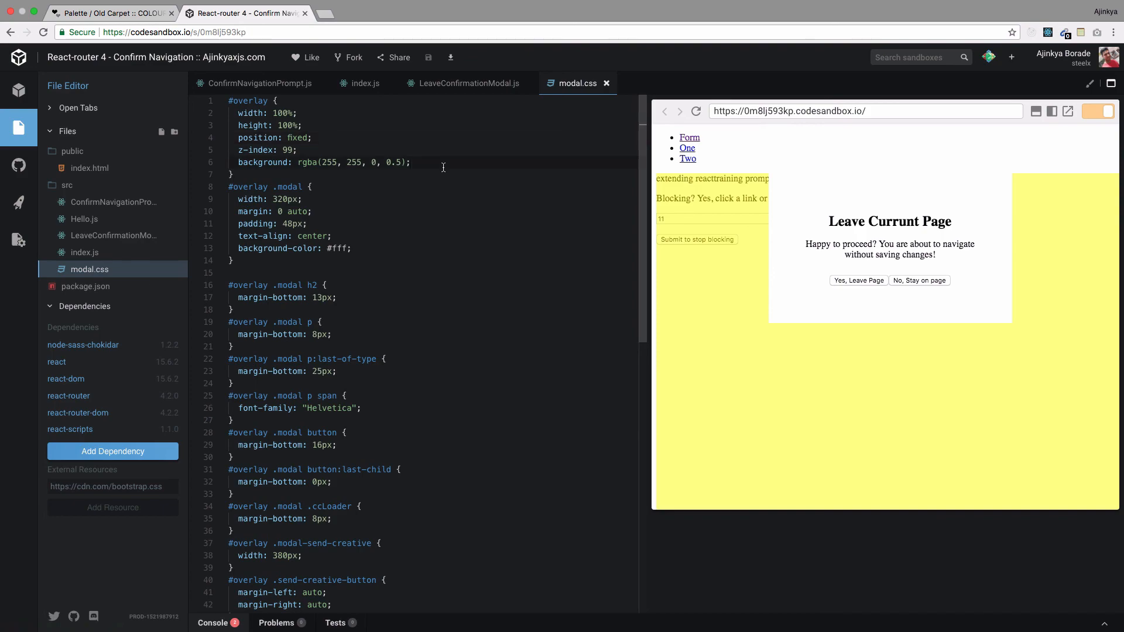
Add top: 0 to #overlay, save, reload the preview and trigger the leave dialog again
text(top:0;)
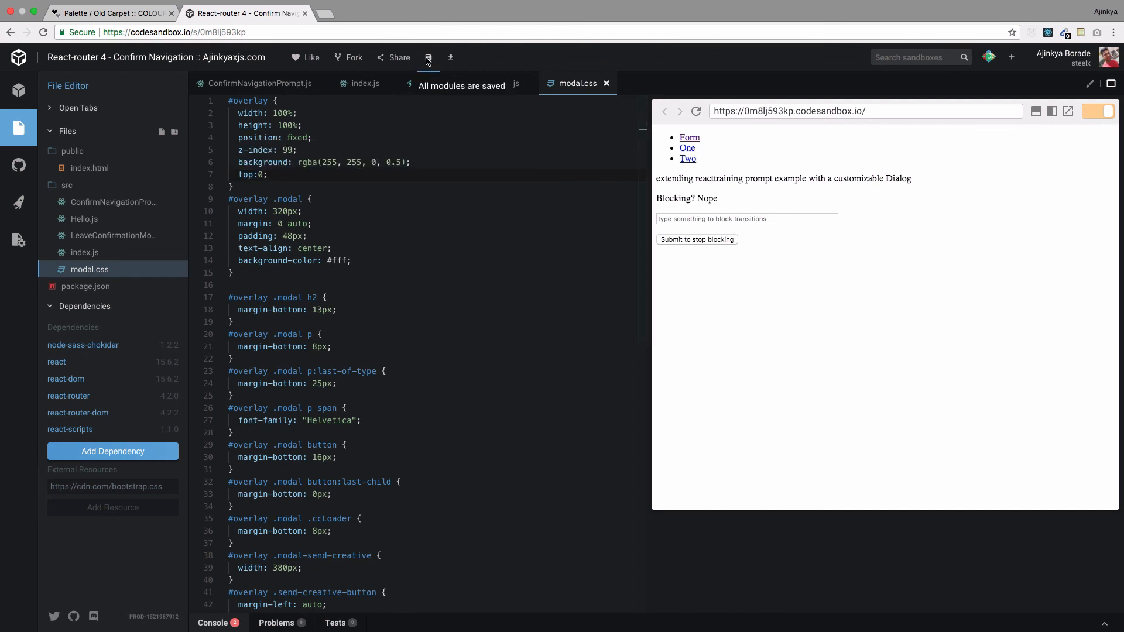
click(695, 111)
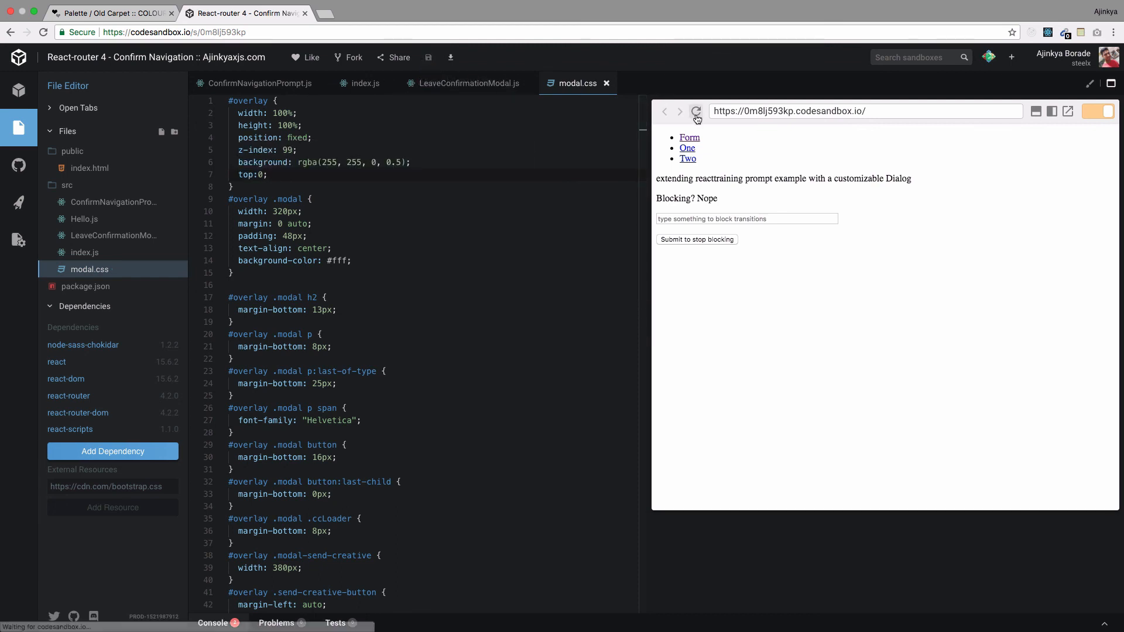
click(746, 218)
text(1)
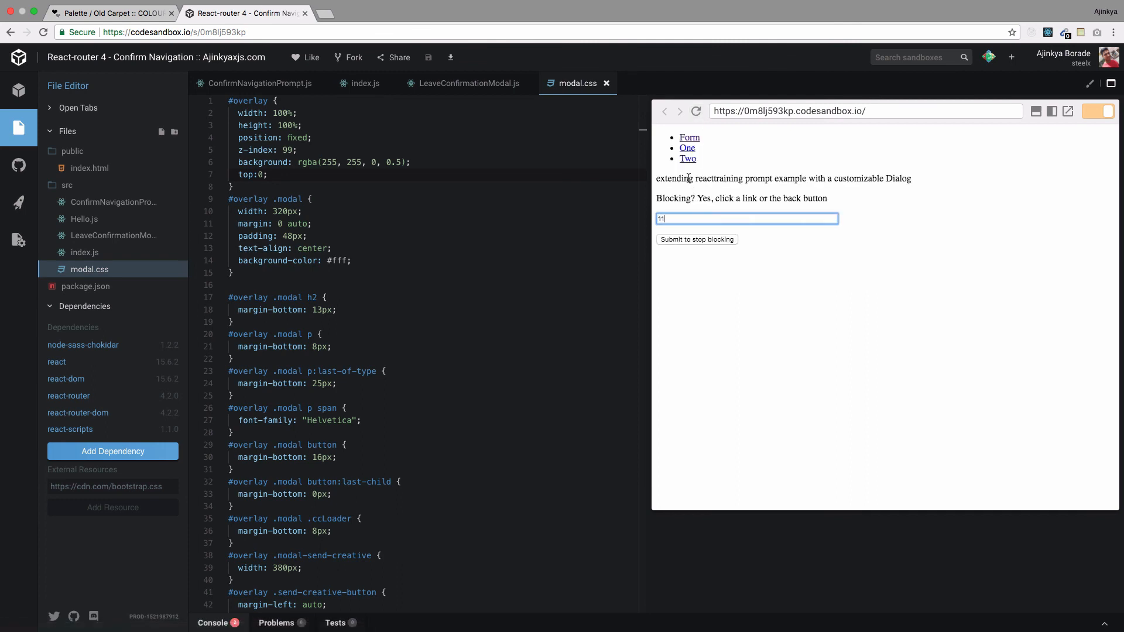
click(689, 137)
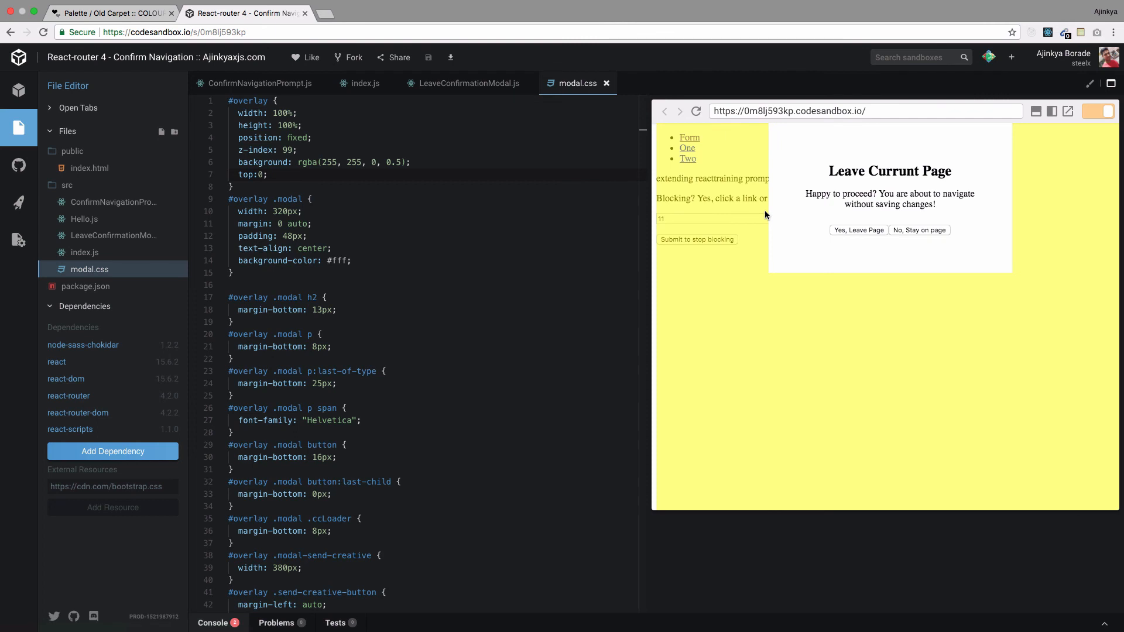